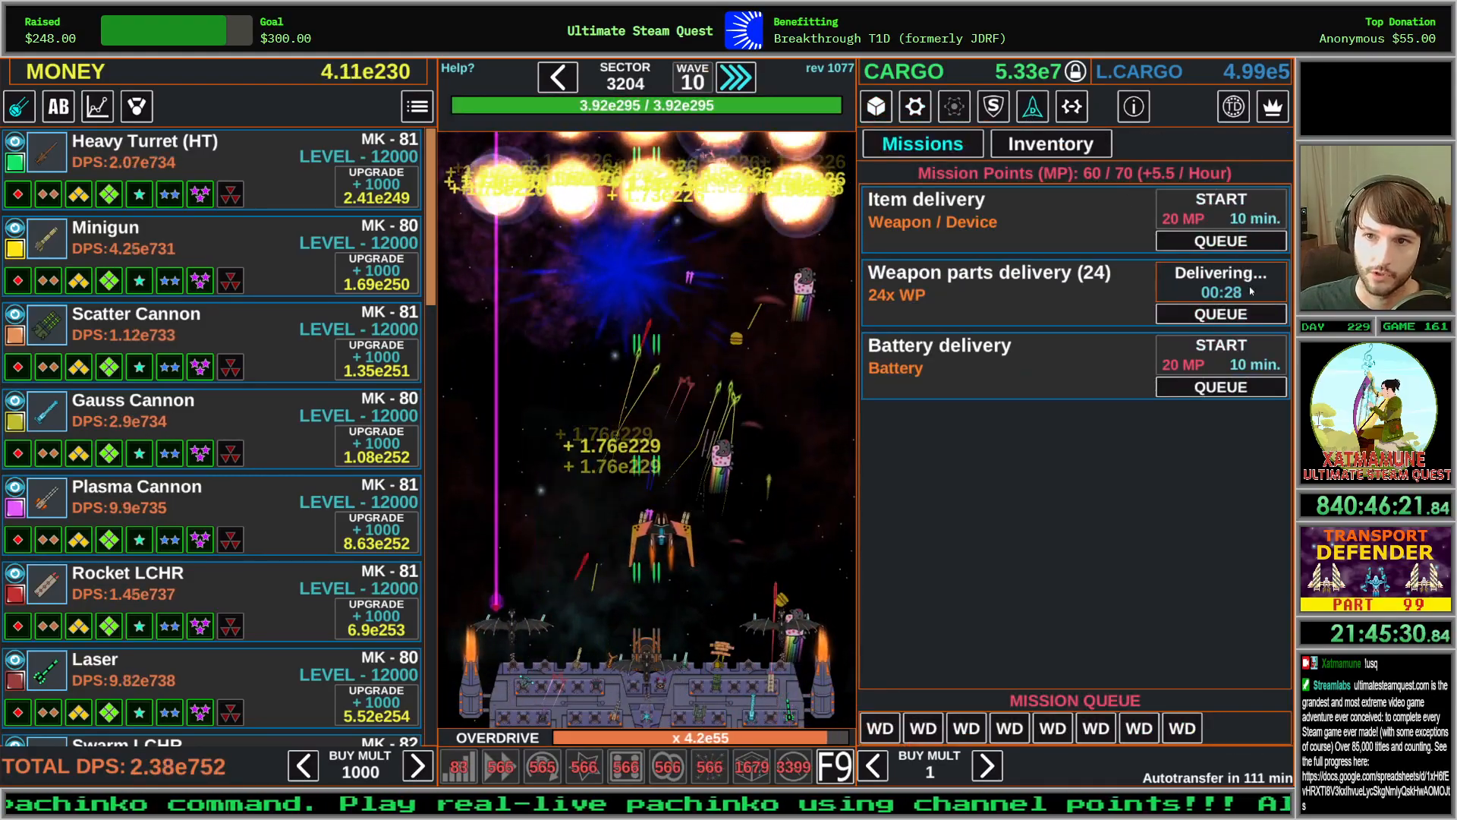
# Upgrade the Ammo generator from level 63 to 64 with weapon parts
pyautogui.click(1049, 144)
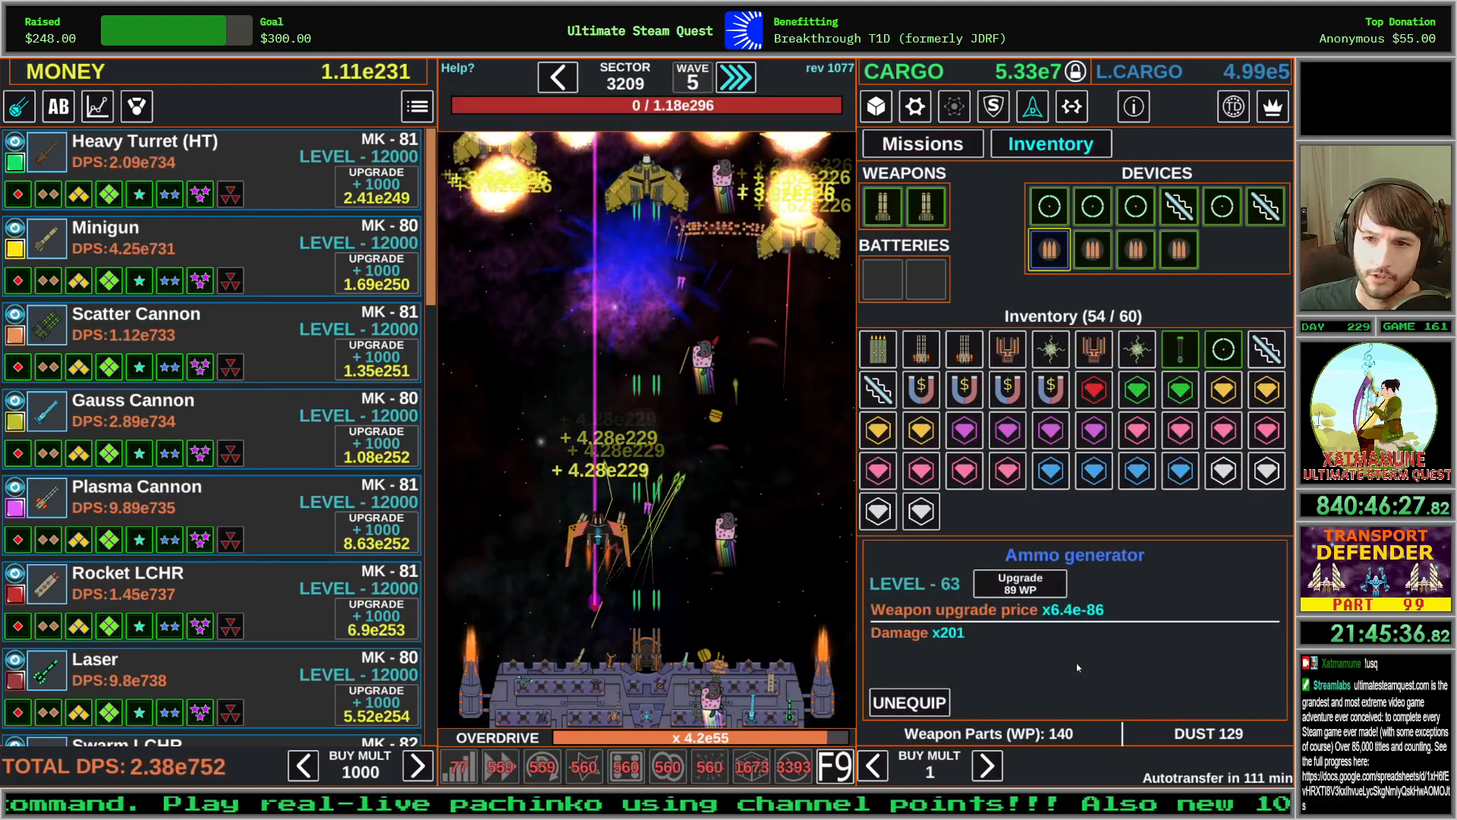
pyautogui.click(1018, 583)
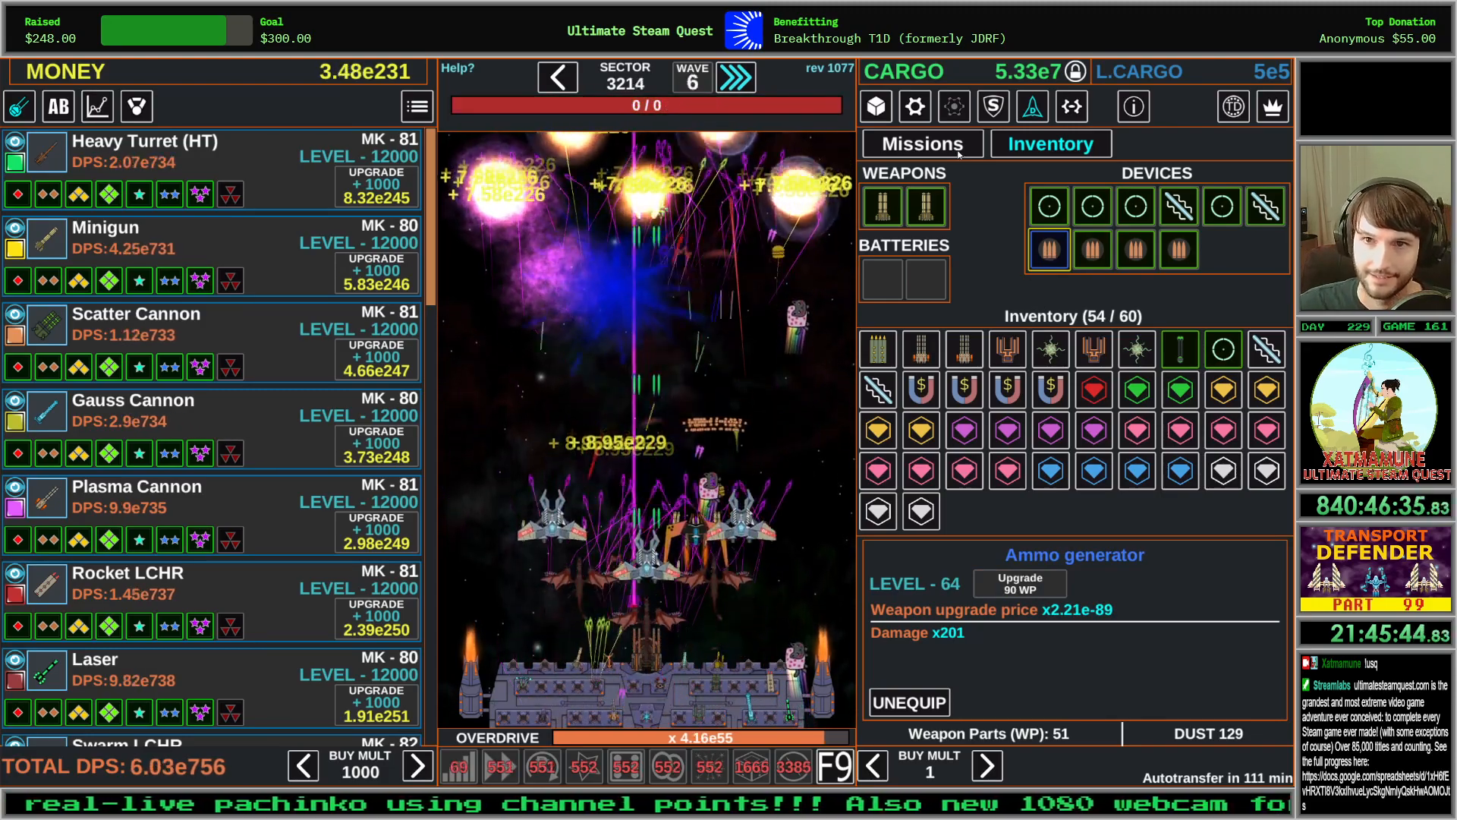
pyautogui.click(914, 106)
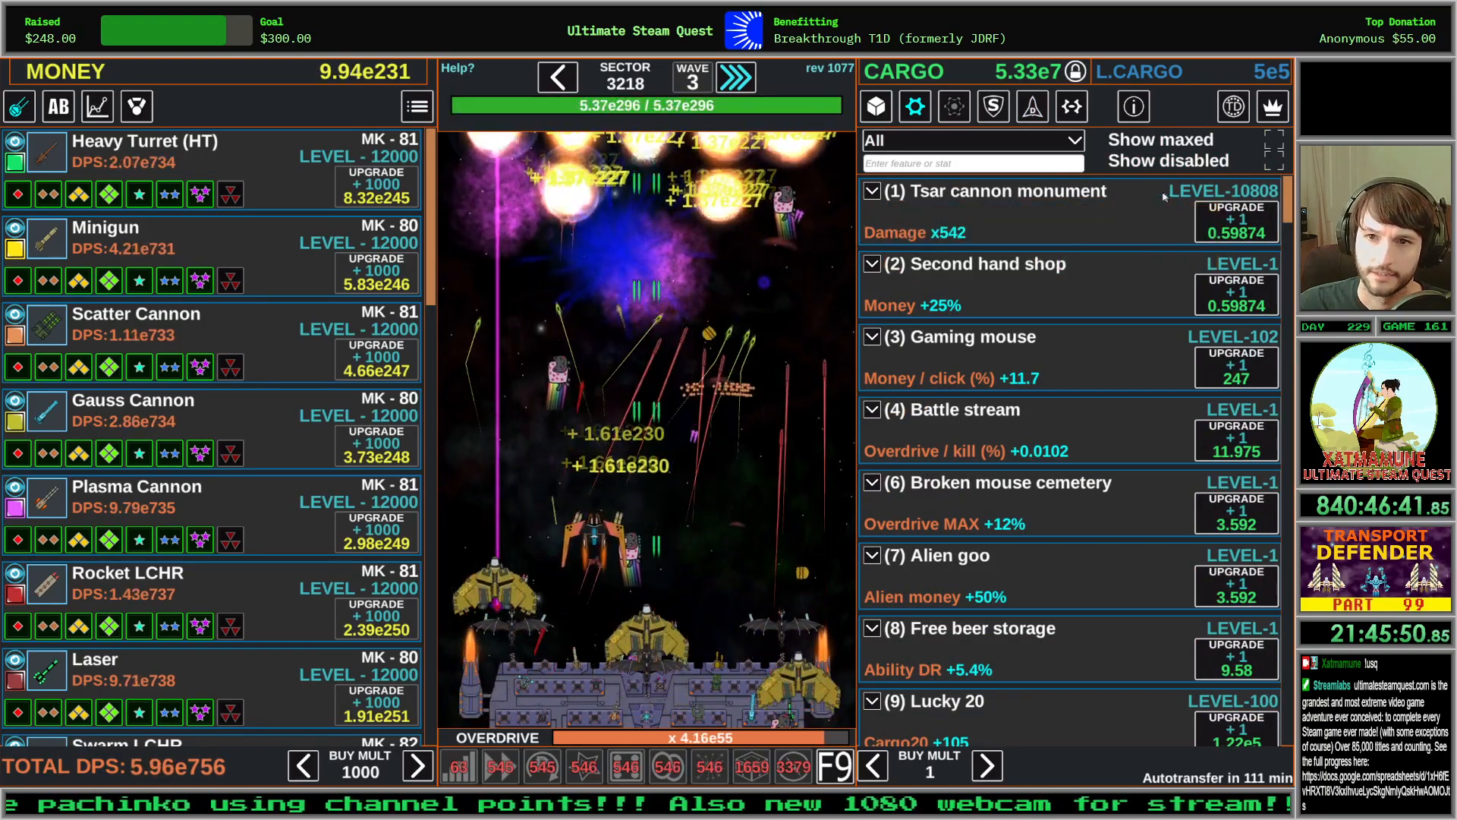
# Set the purchase multiplier to 100 and filter the feature list to Cargo
pyautogui.click(986, 765)
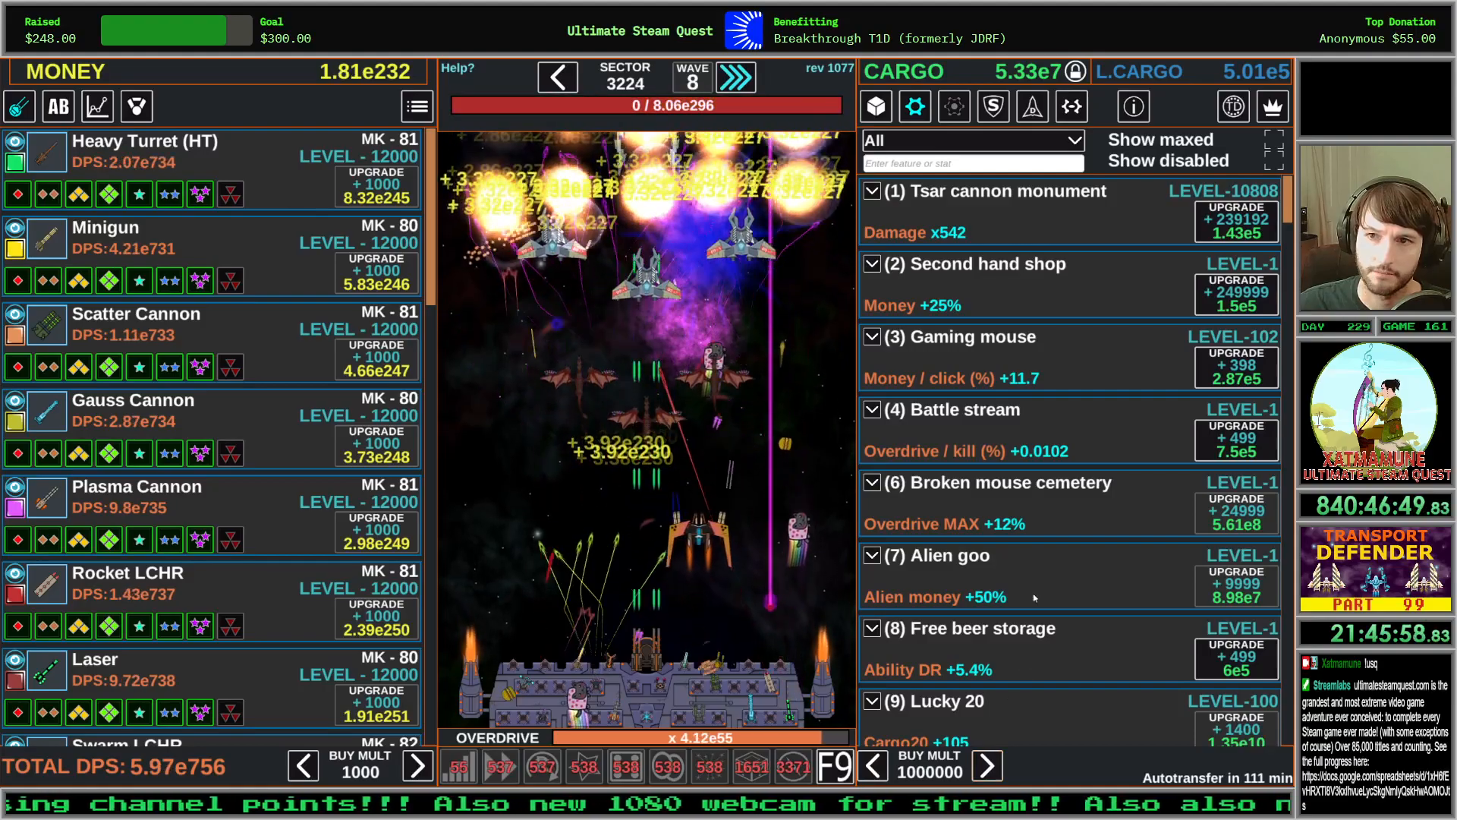
pyautogui.moveTo(1000, 191)
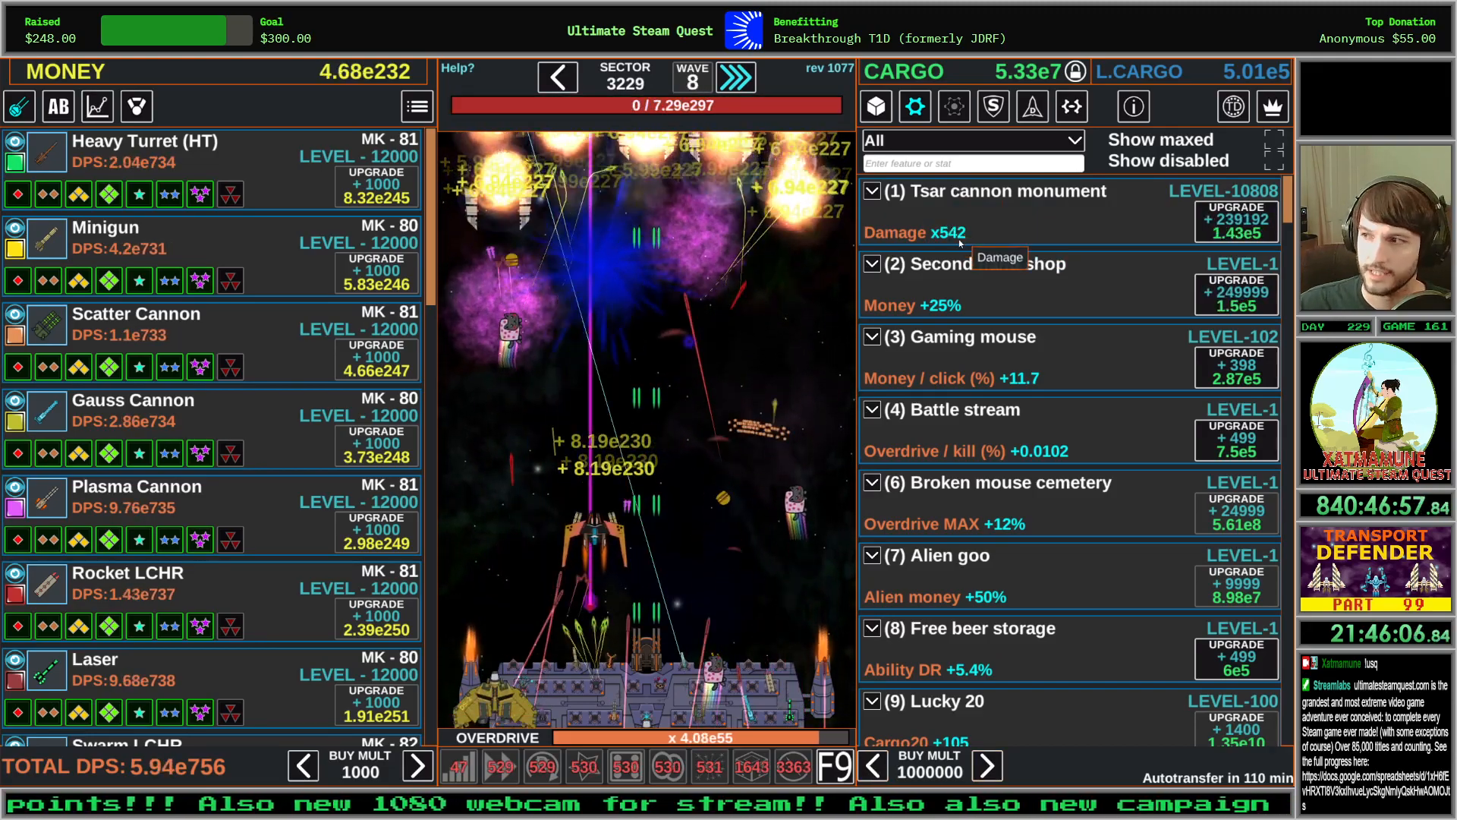
pyautogui.click(972, 141)
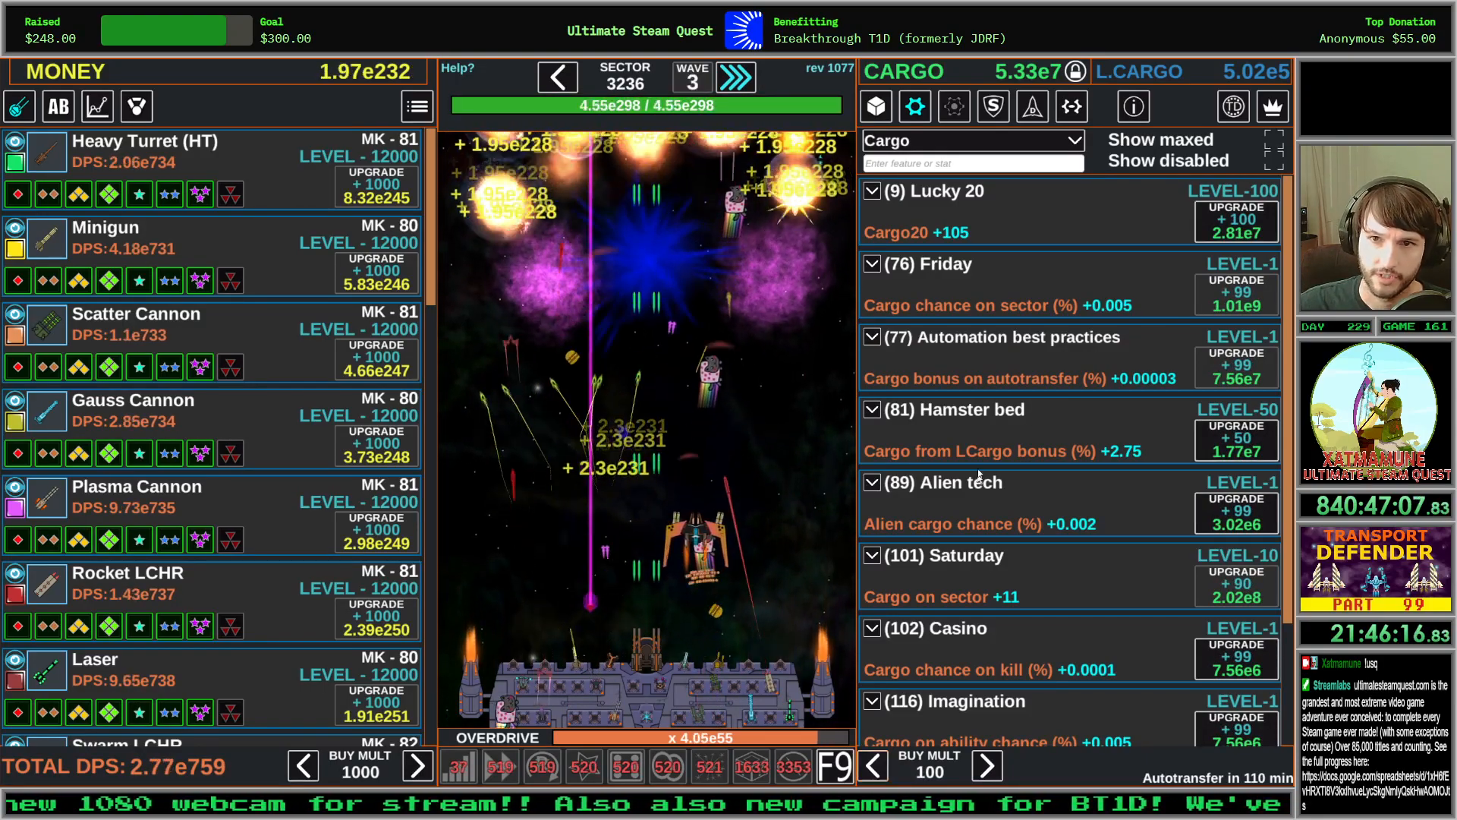
pyautogui.moveTo(941, 191)
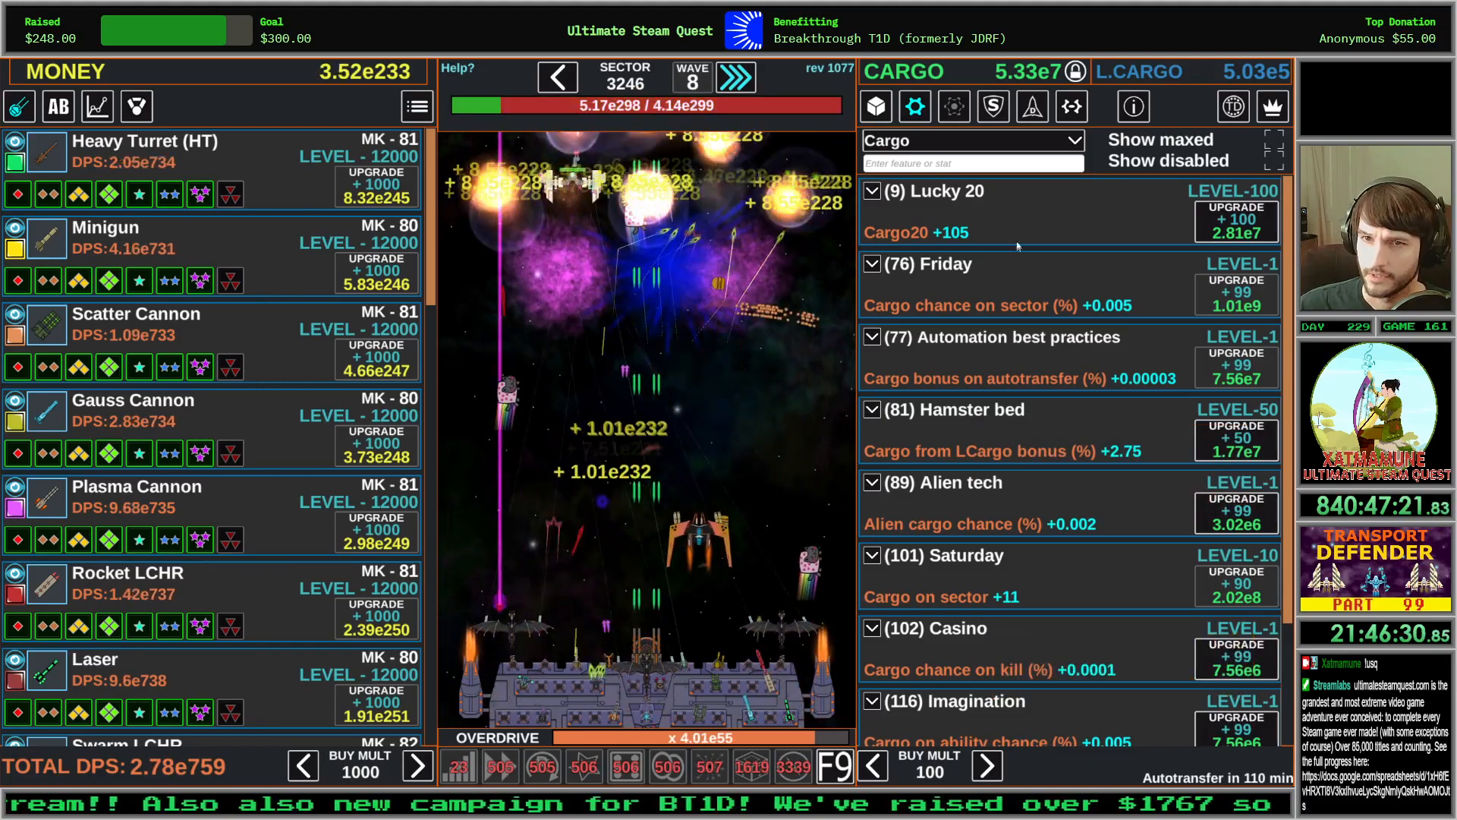
# Filter features to Locked Cargo, check the locked-cargo shop, and reset BUY MULT to 1
pyautogui.click(970, 141)
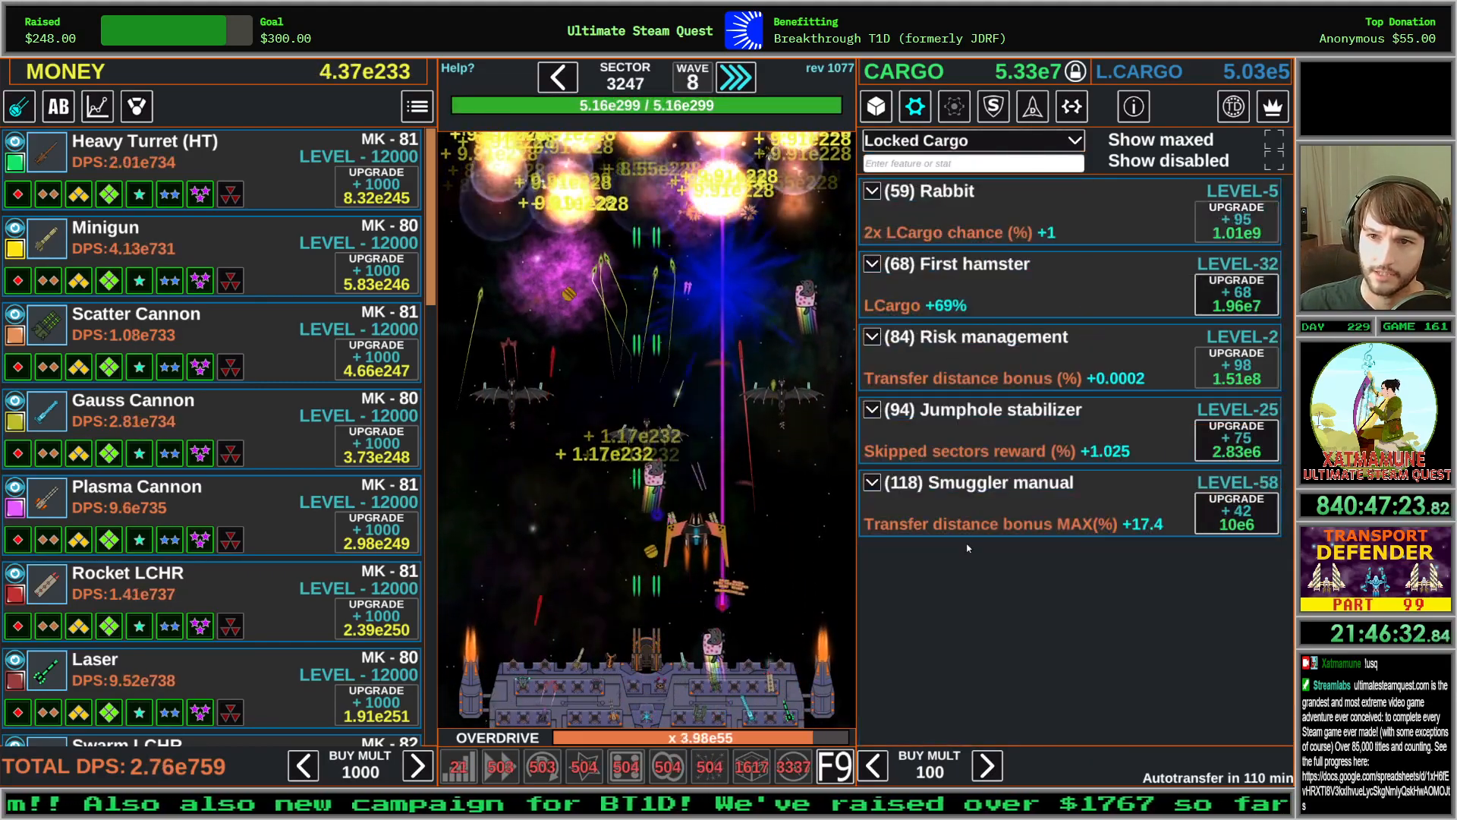
pyautogui.moveTo(952, 264)
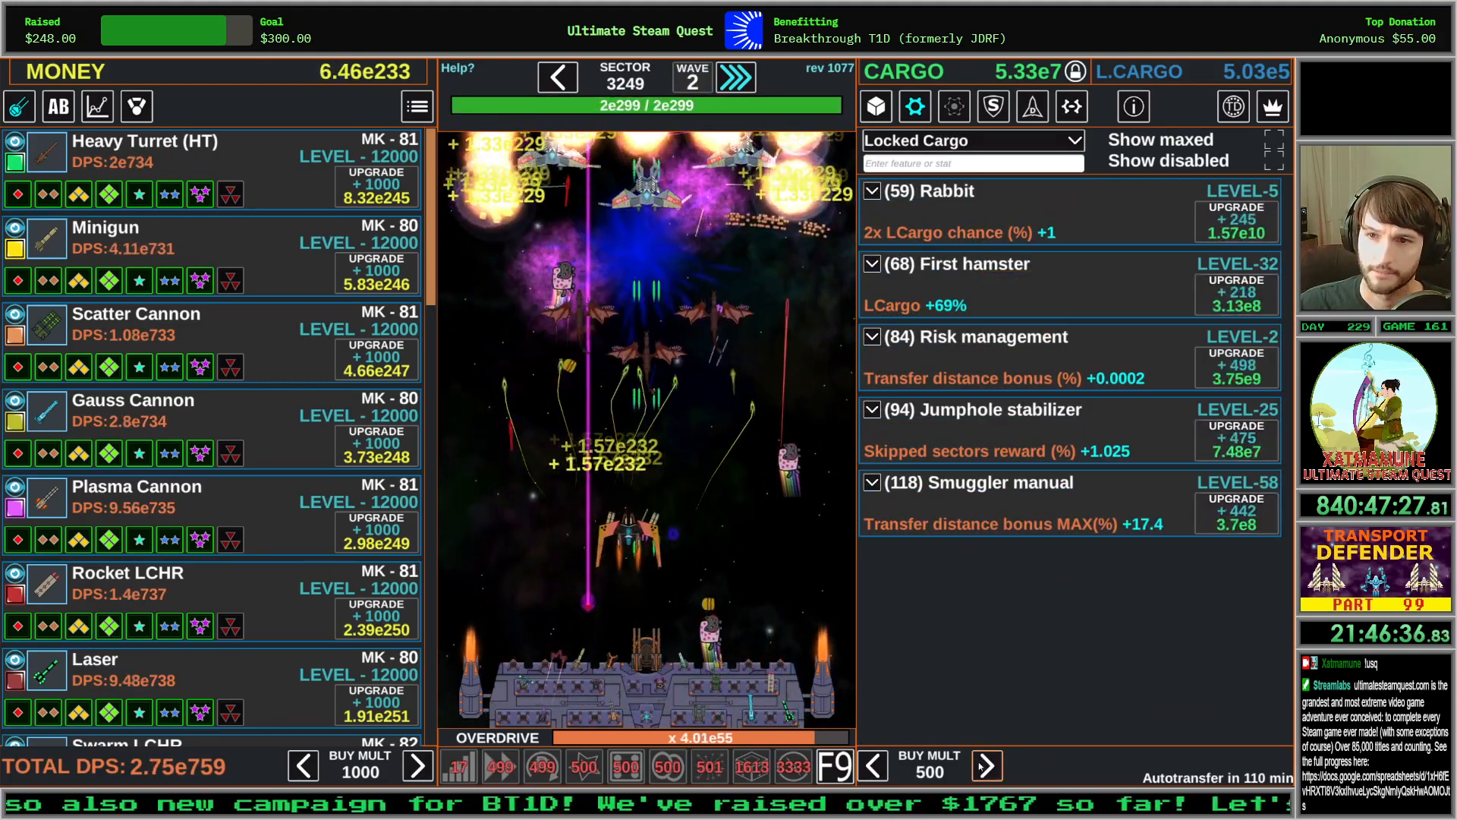
pyautogui.click(987, 765)
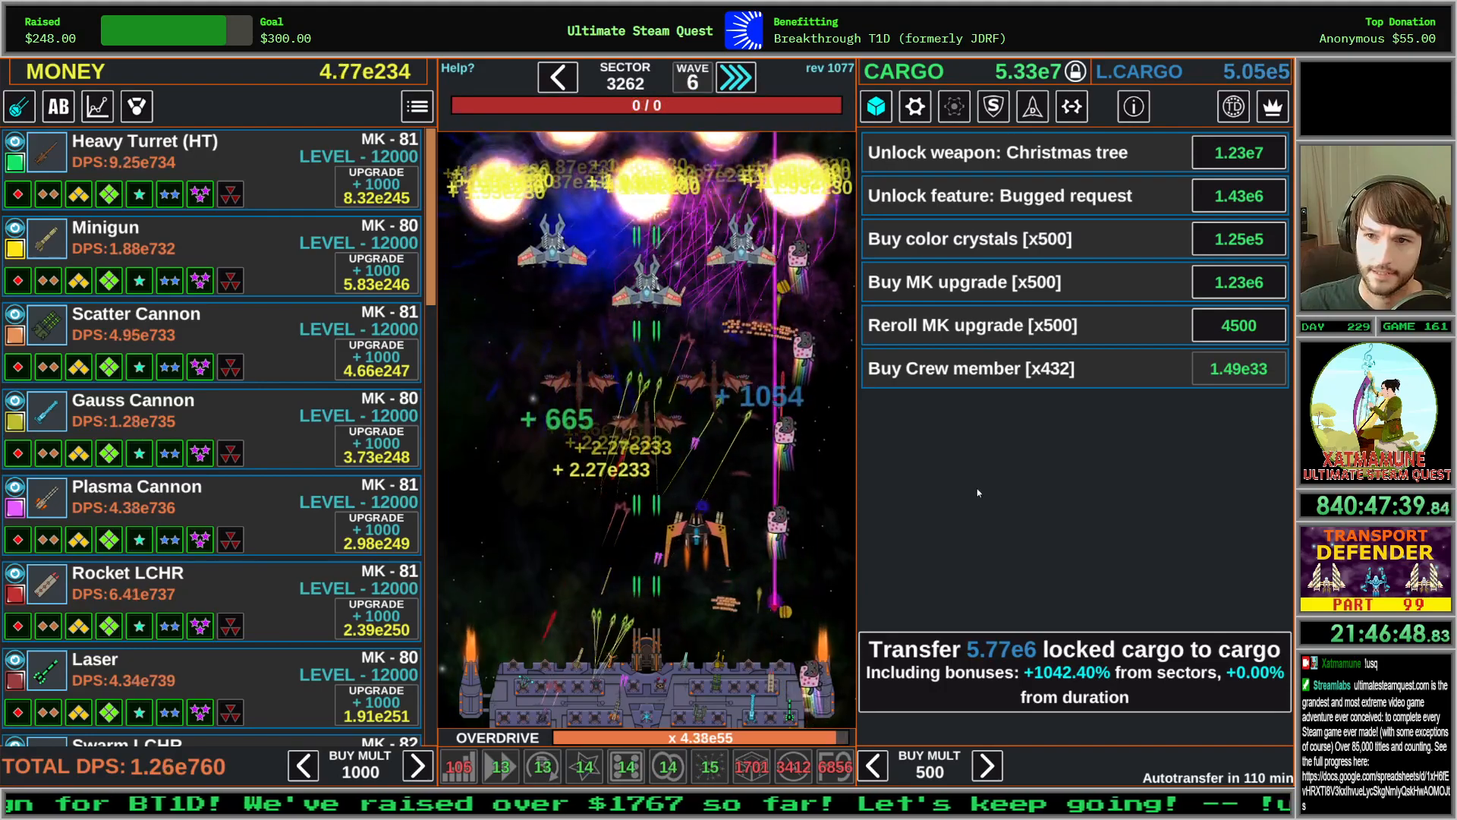
pyautogui.click(873, 765)
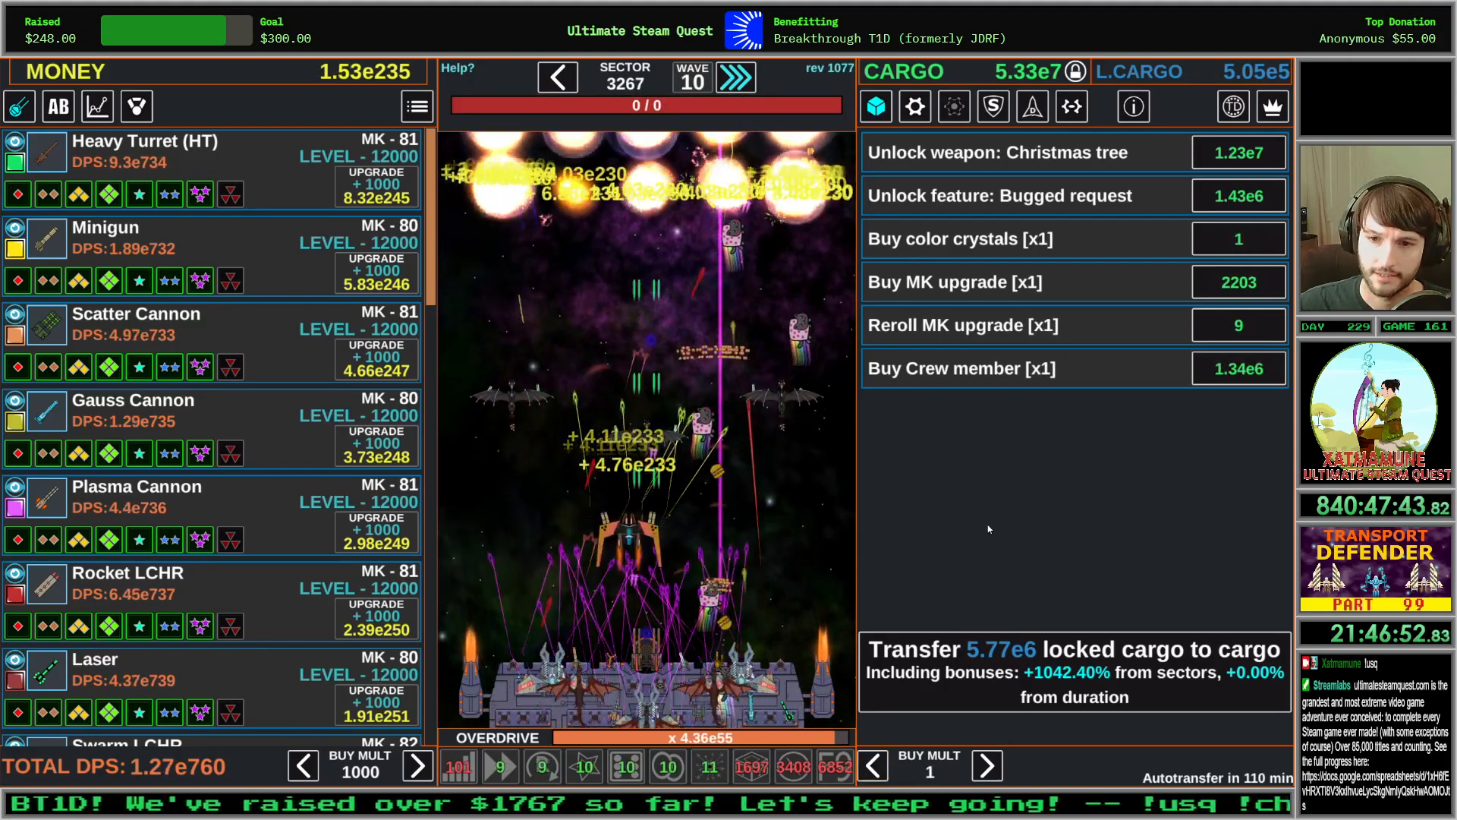
pyautogui.click(914, 106)
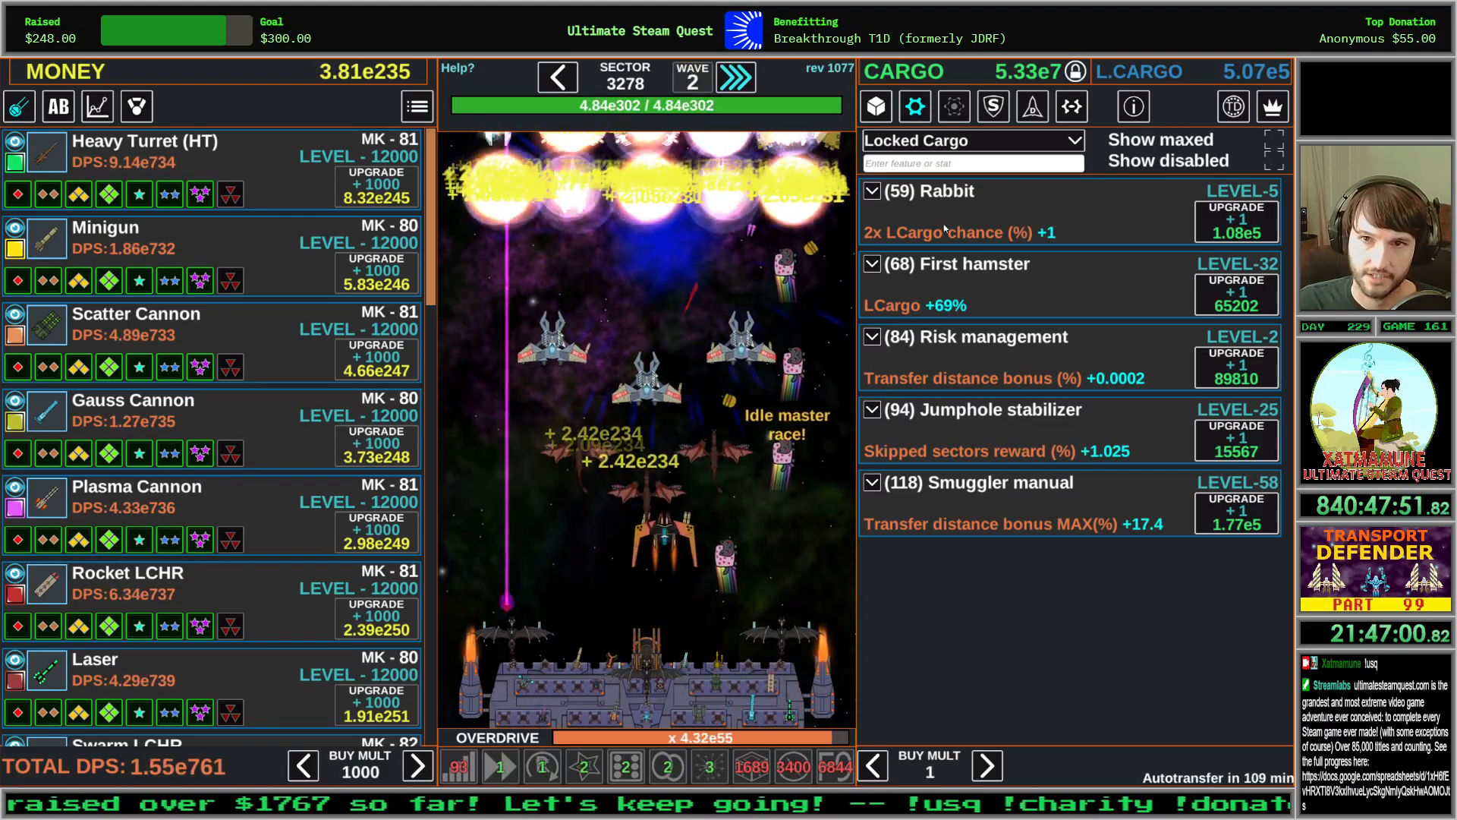
# Filter to Cargo, raise BUY MULT, and level cargo features like Hamster bed and Saturday
pyautogui.click(971, 140)
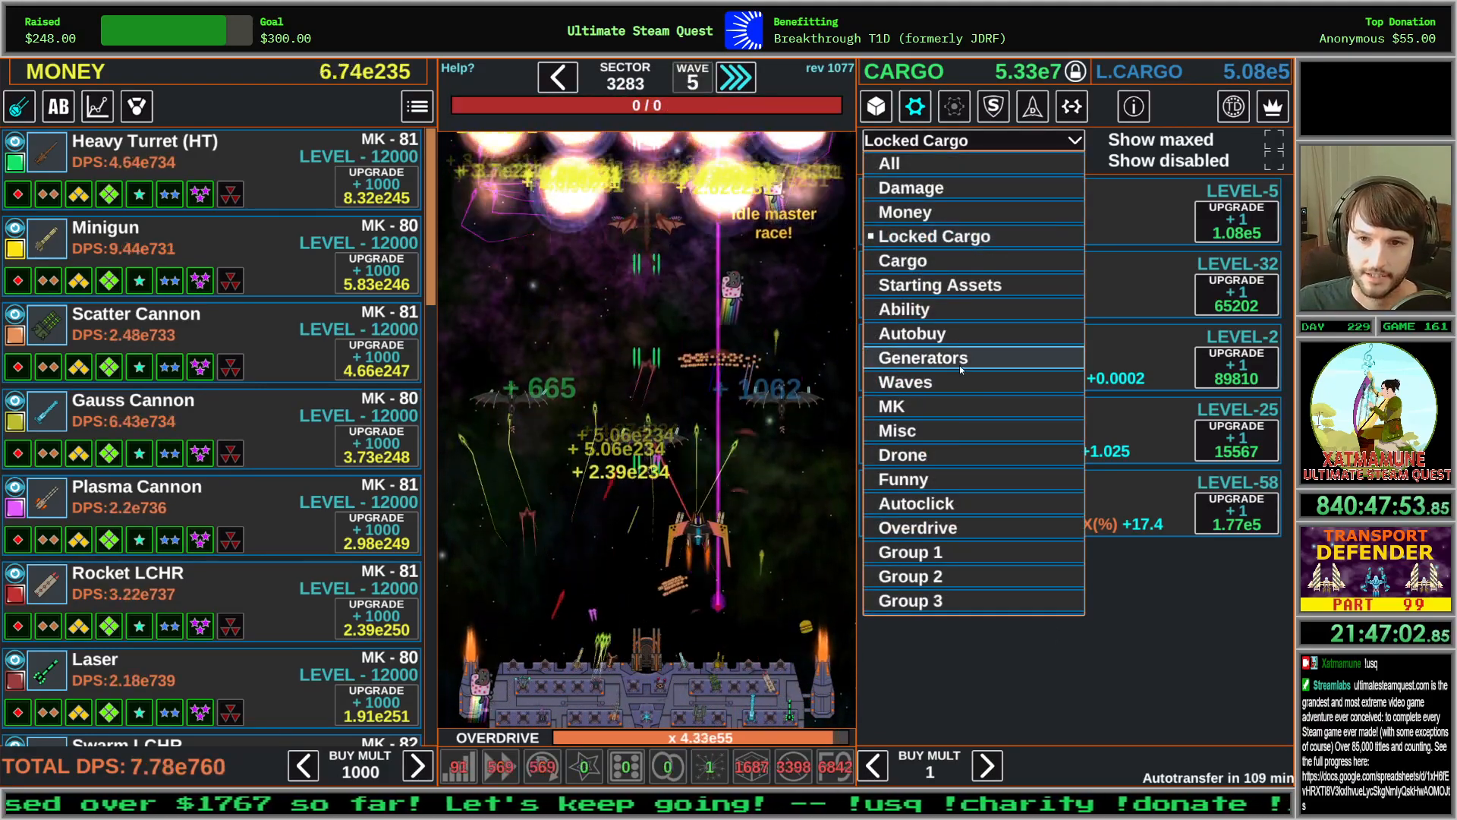
pyautogui.click(923, 357)
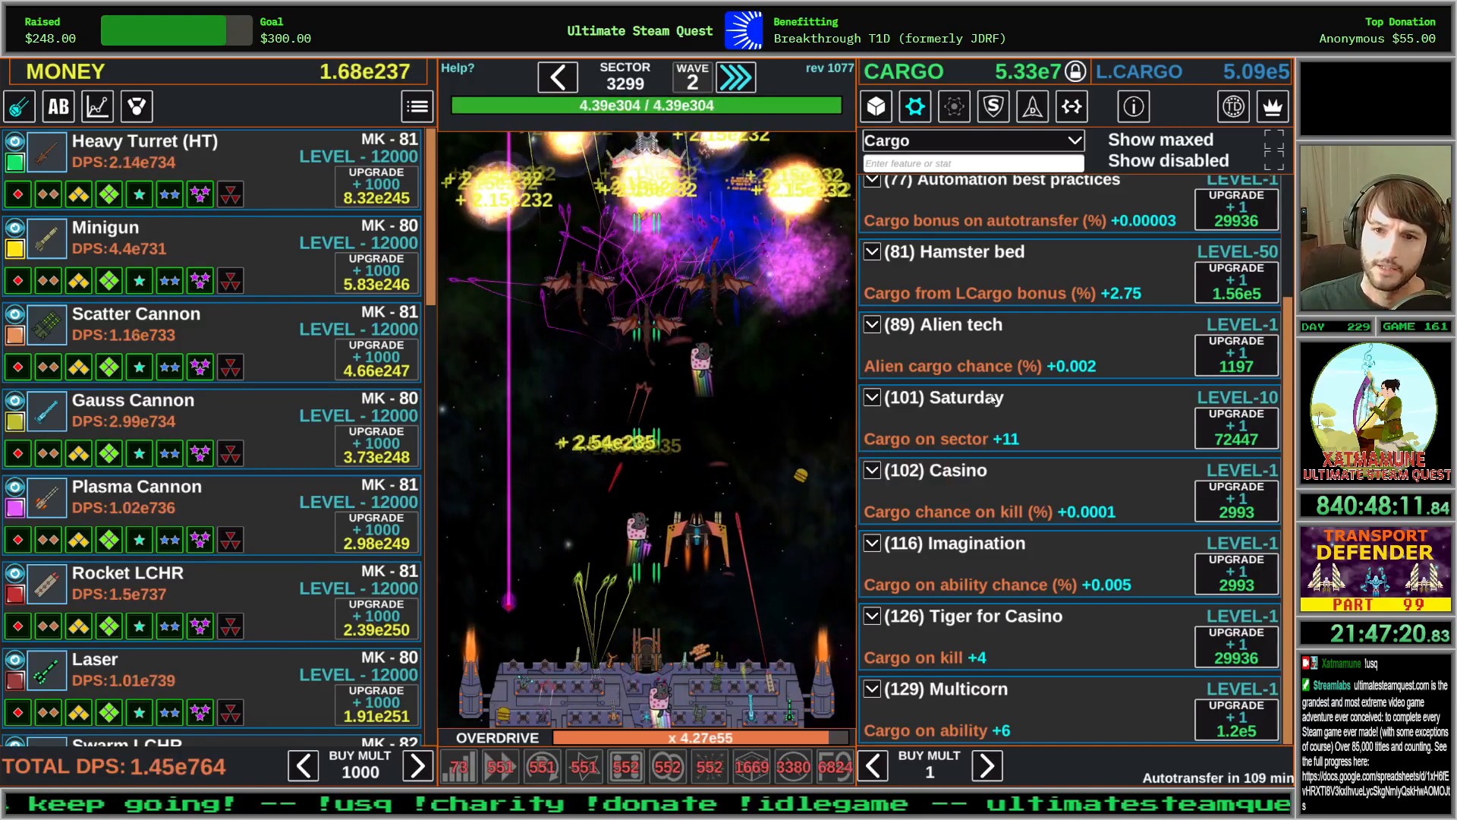
pyautogui.click(986, 766)
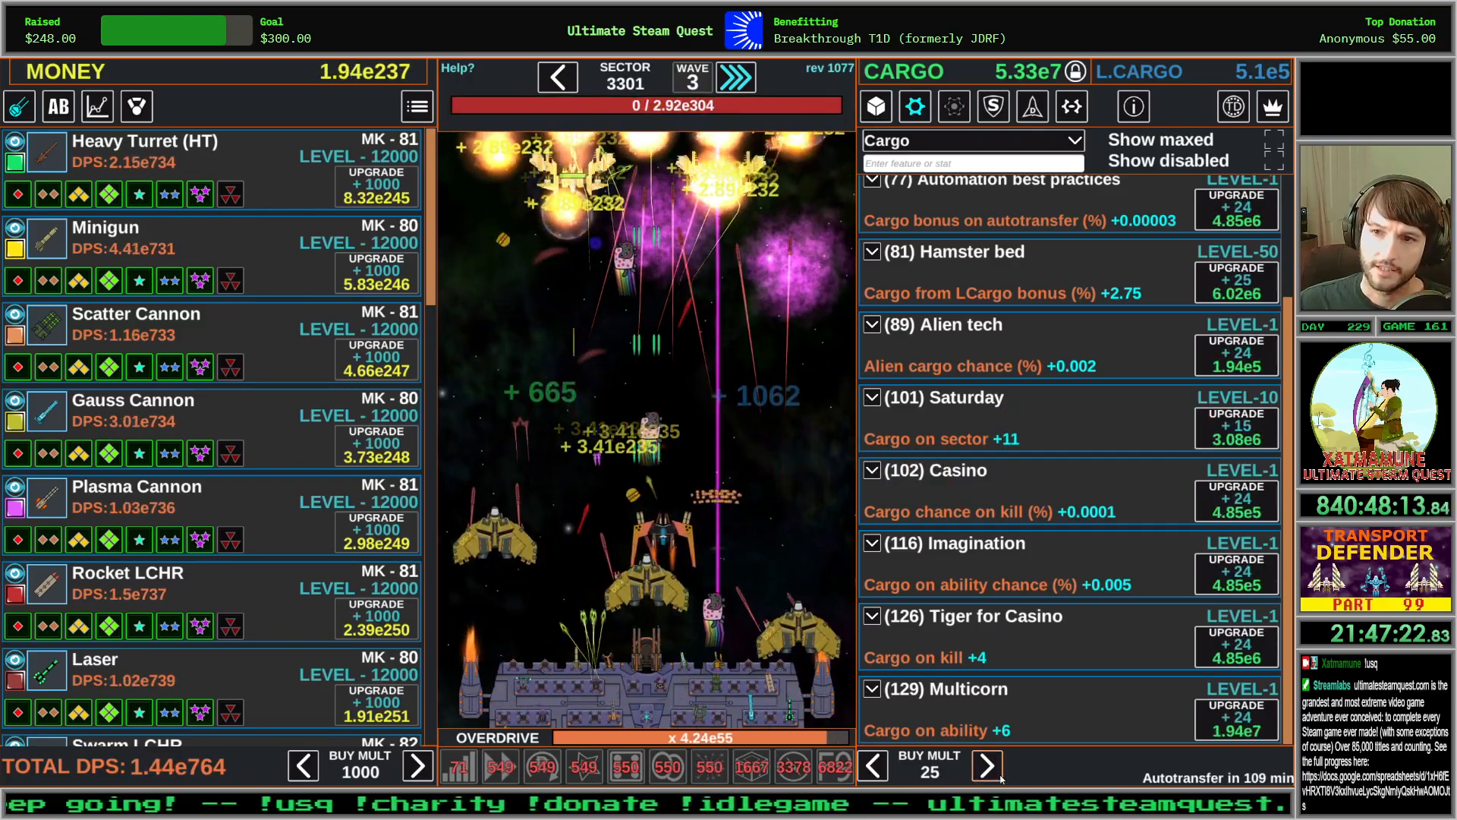
pyautogui.click(986, 766)
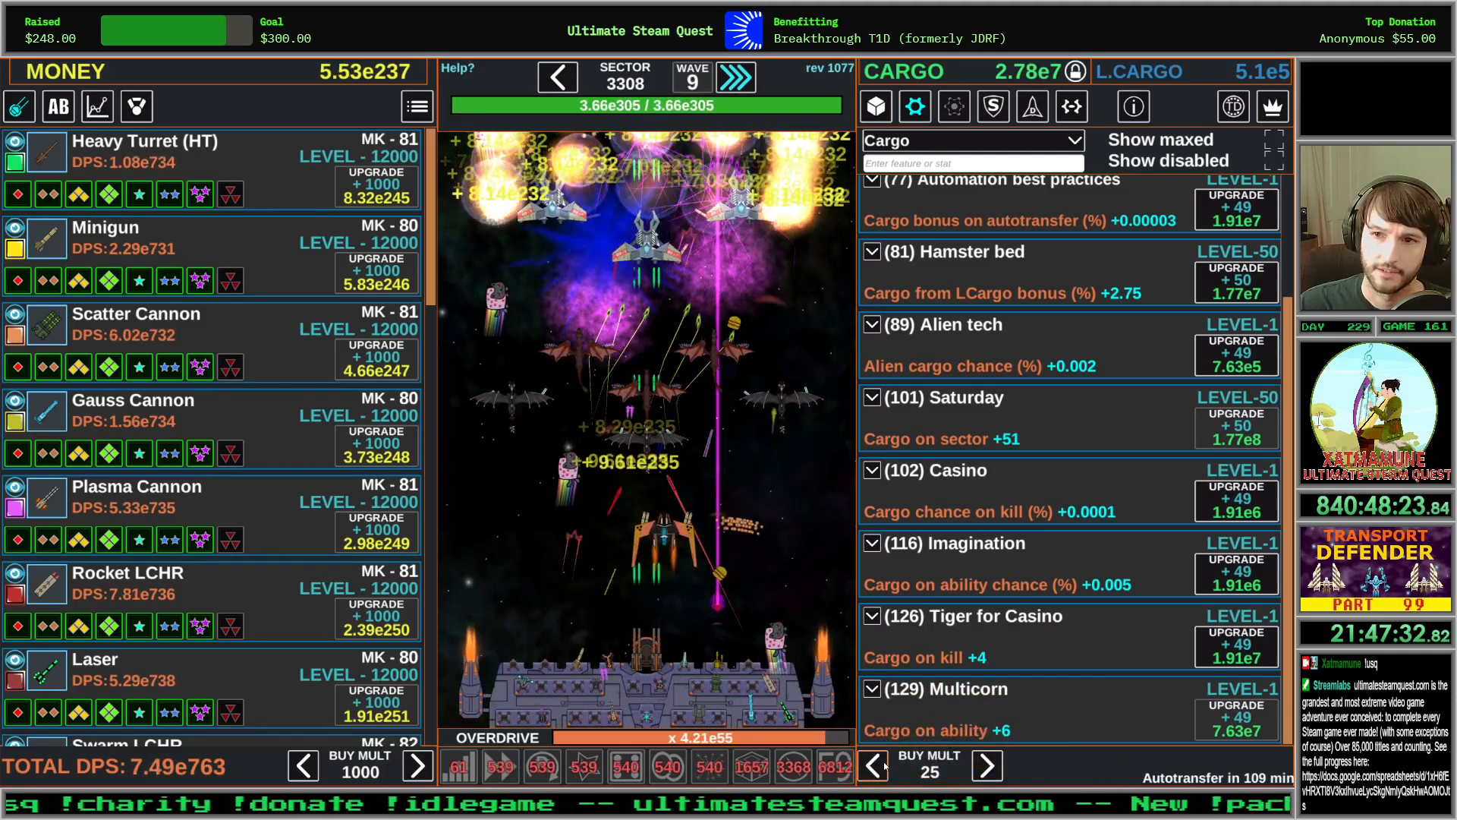
pyautogui.click(872, 766)
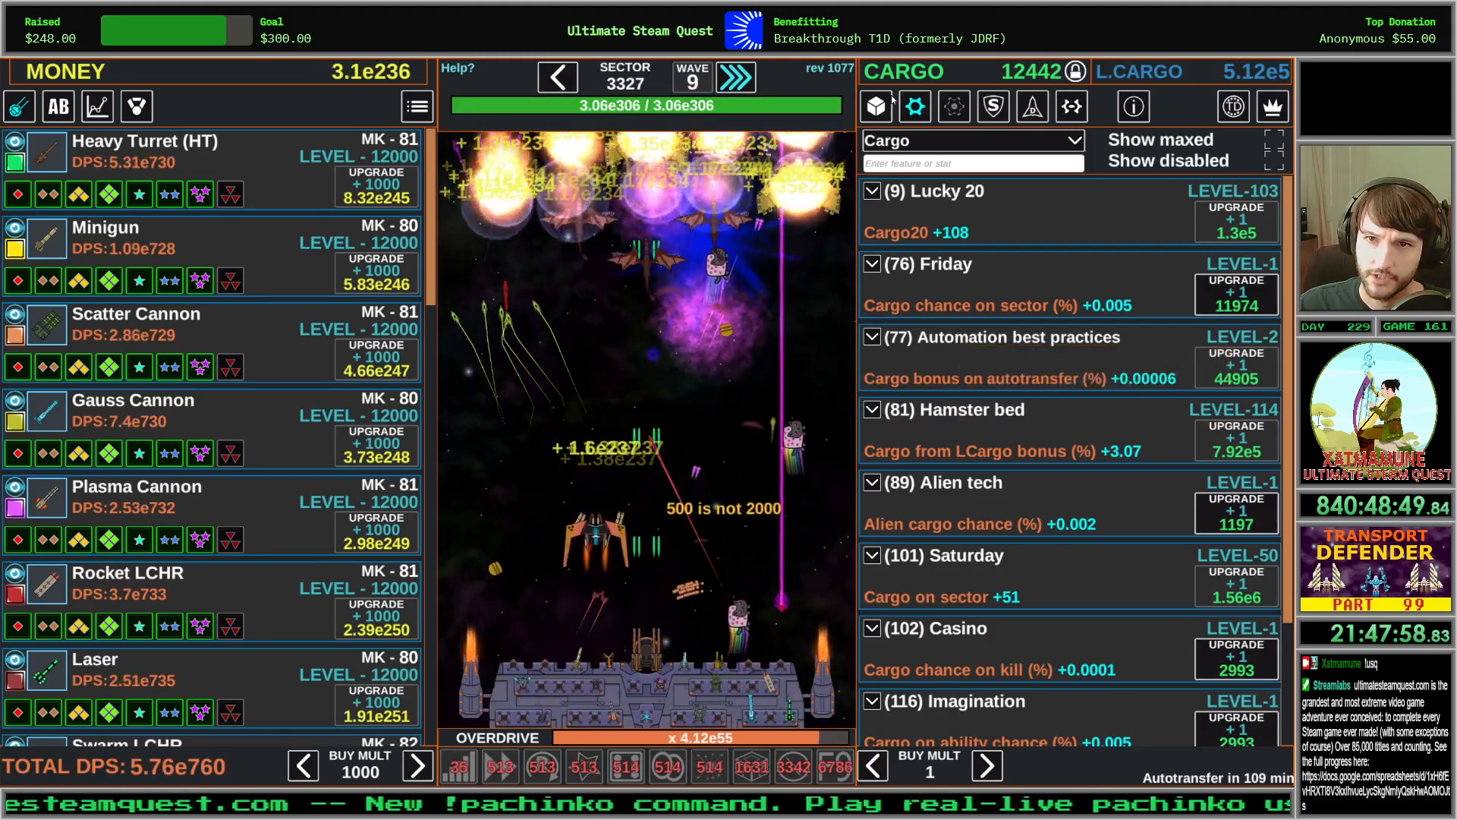
pyautogui.click(874, 107)
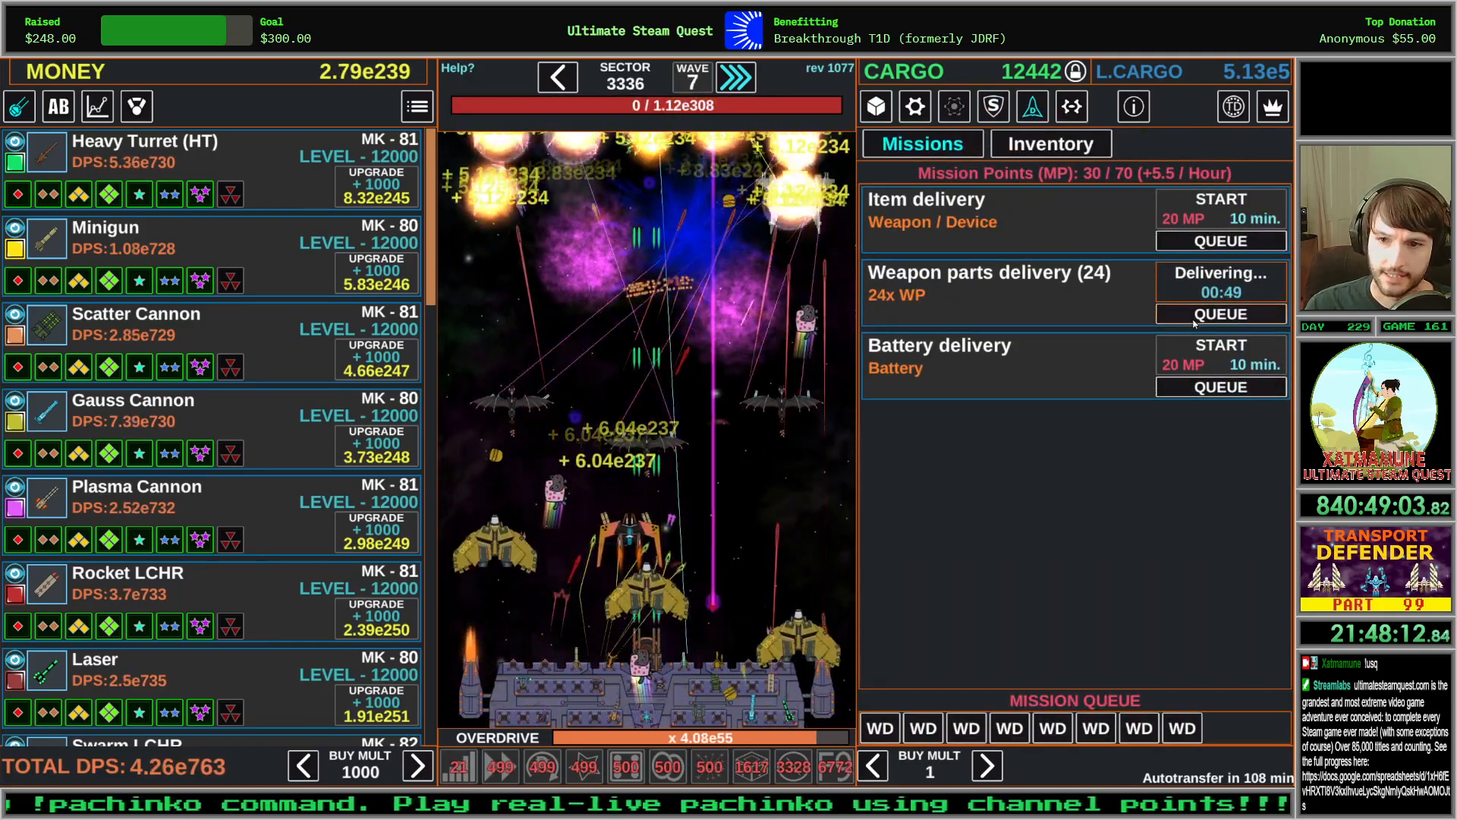
# Equip tractor beam devices and upgrade the Tractor beam to level 11
pyautogui.click(1049, 144)
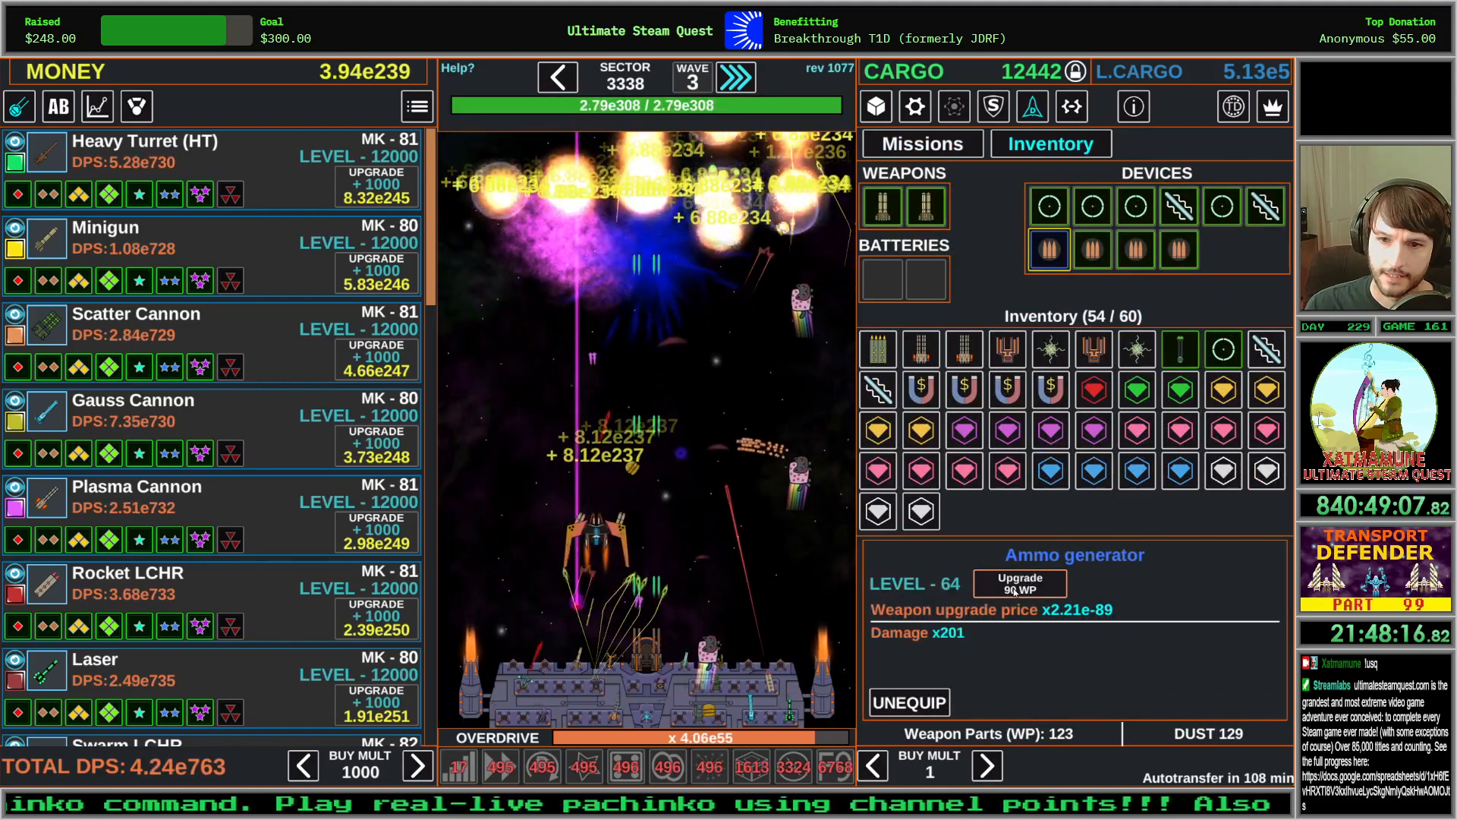
pyautogui.click(1019, 583)
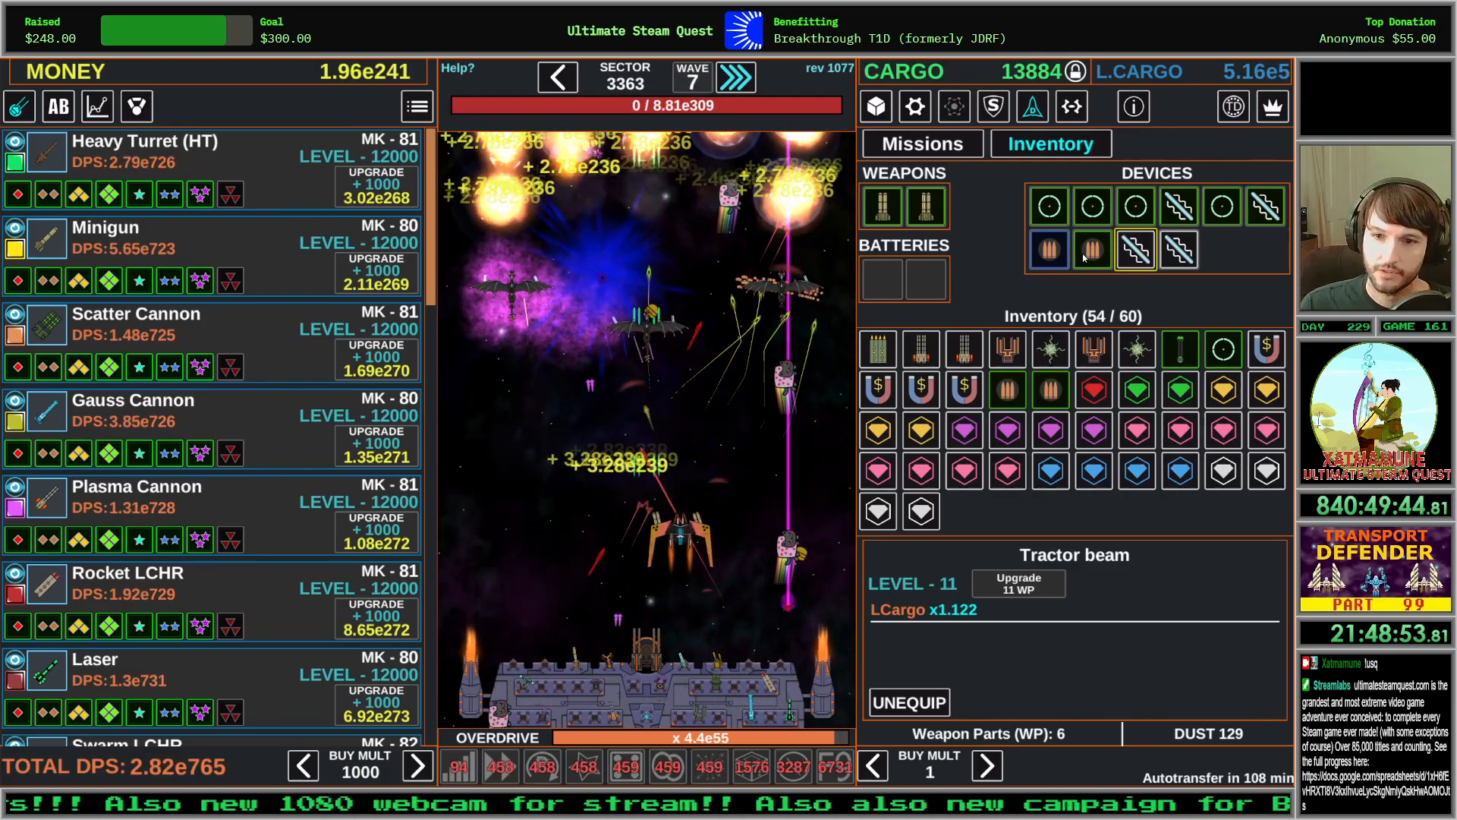
pyautogui.click(1093, 251)
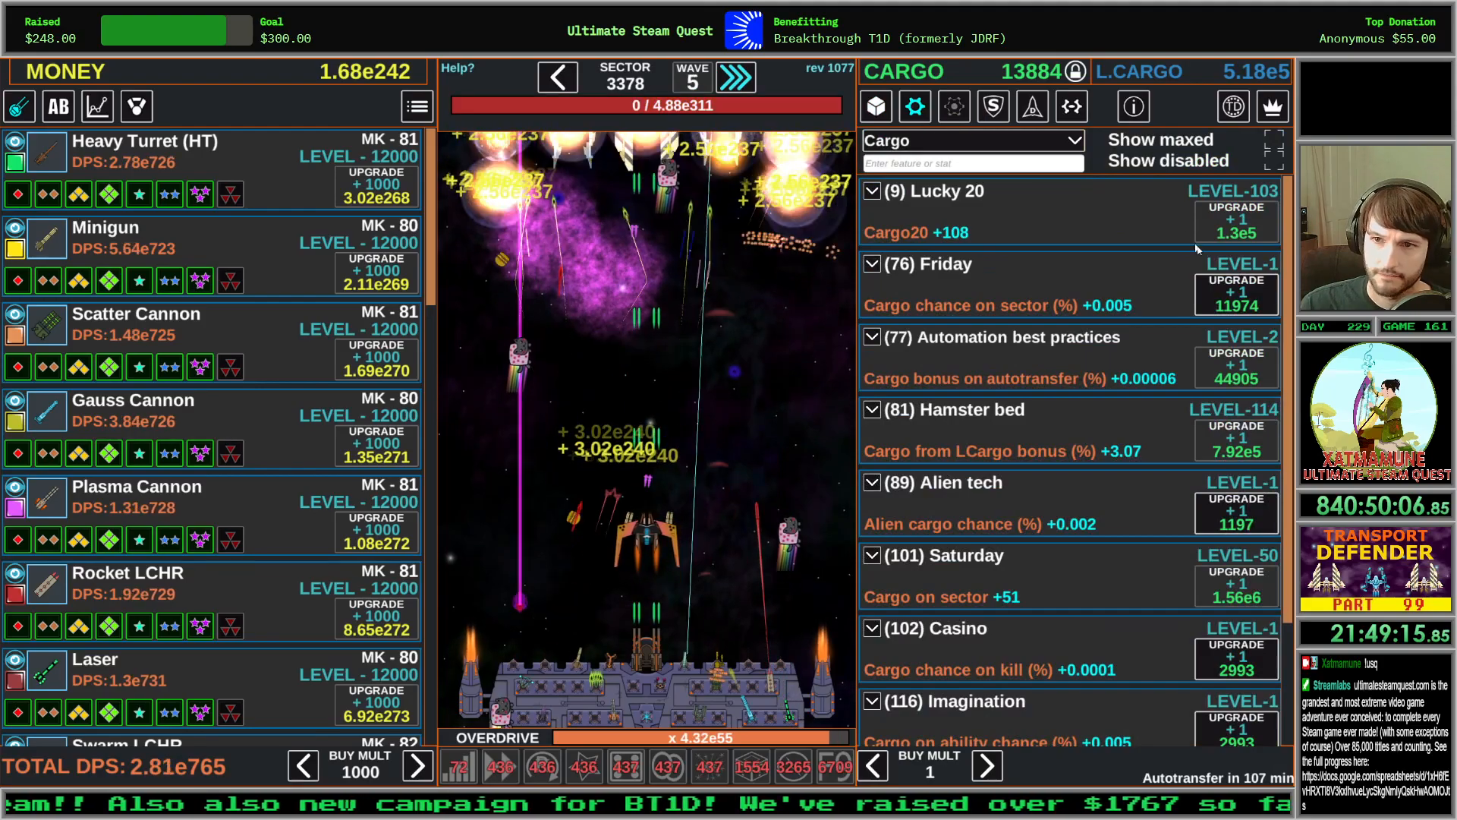
# Filter features to Locked Cargo, check Missions, and open the Inventory for autobuy
pyautogui.click(972, 140)
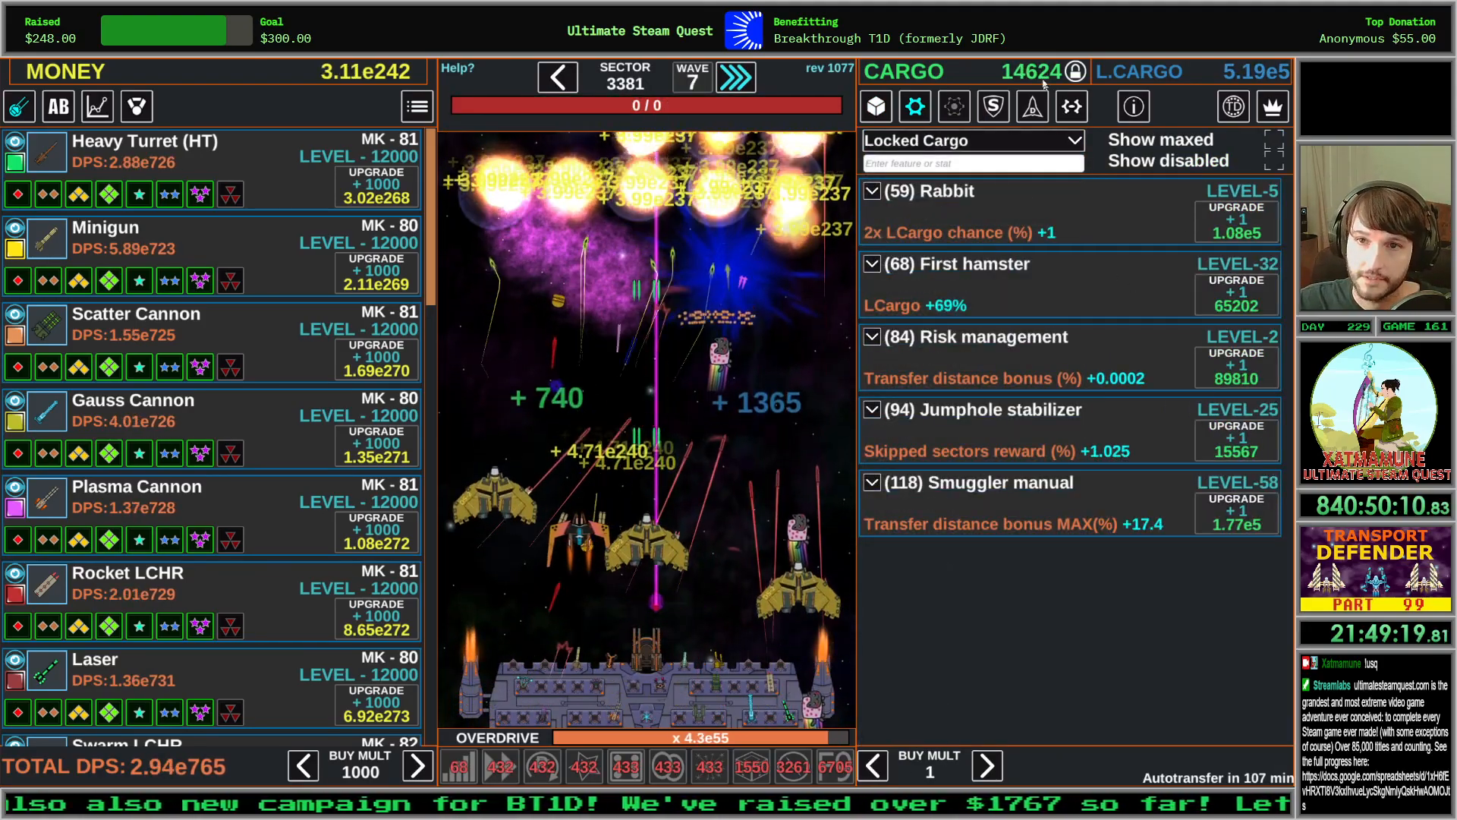
pyautogui.click(971, 140)
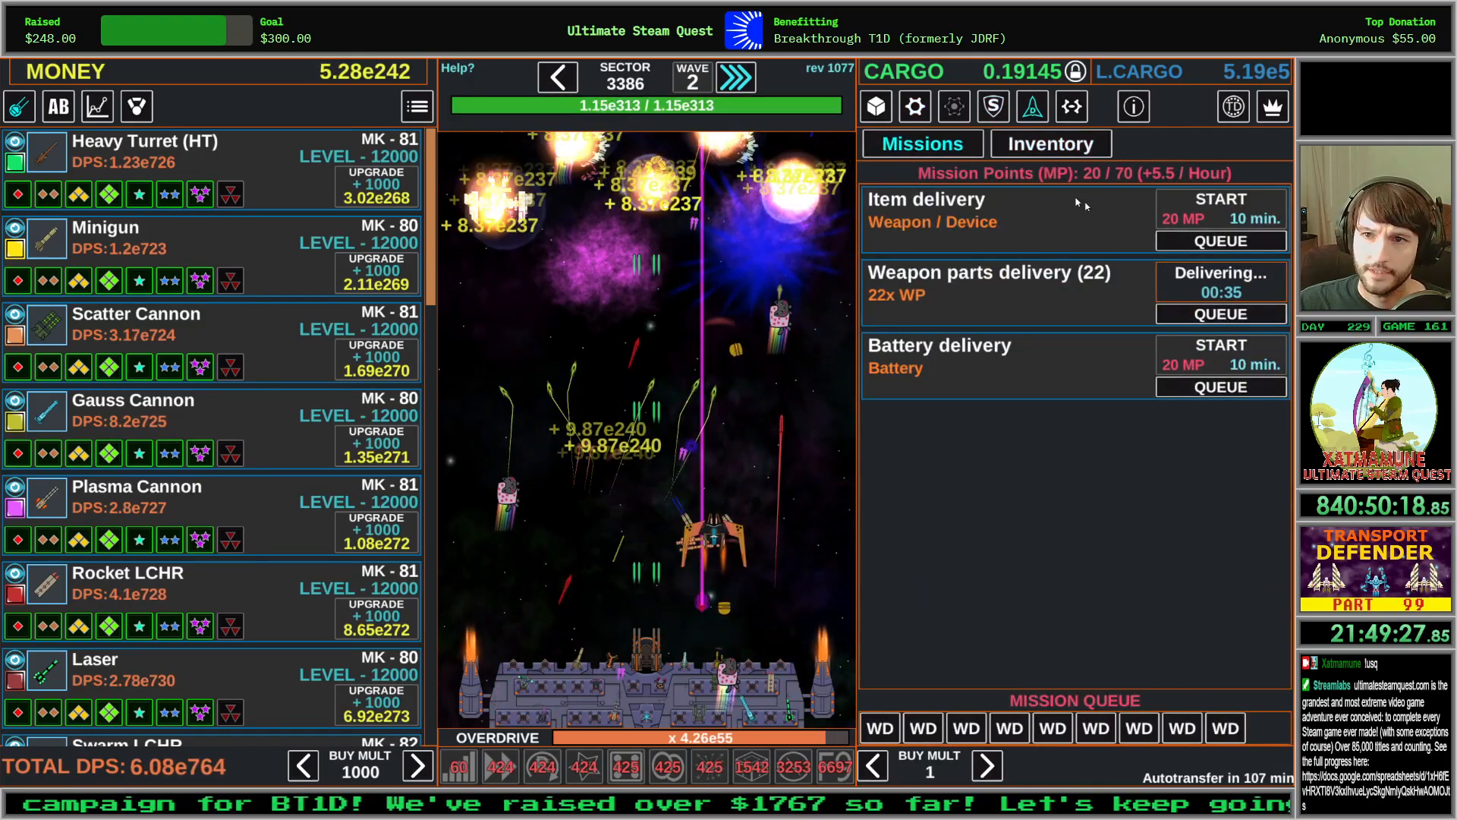
pyautogui.click(1049, 143)
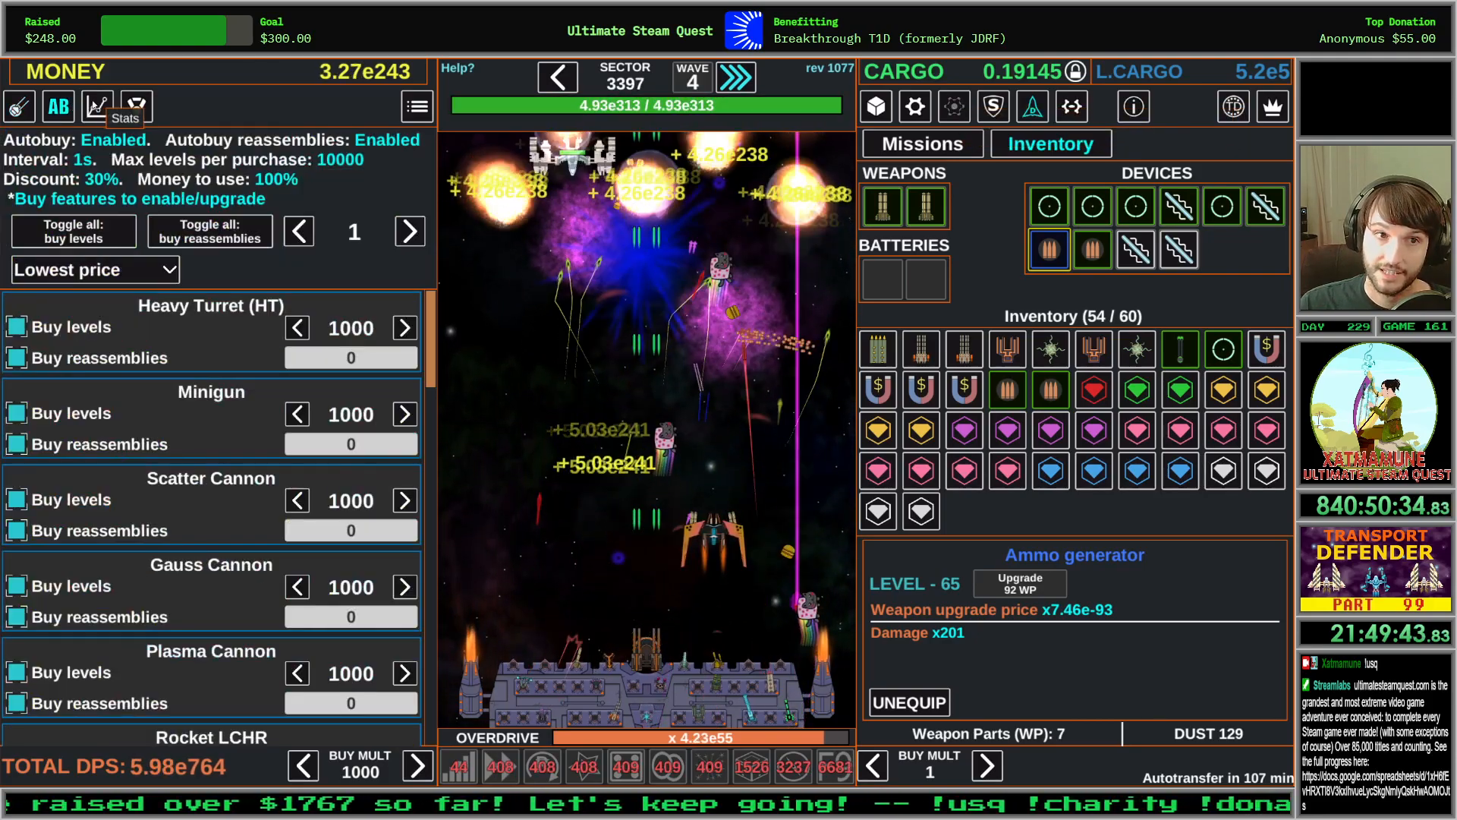
# Close the autobuy settings and upgrade the Tractor beam to level 15 with weapon parts
pyautogui.click(95, 105)
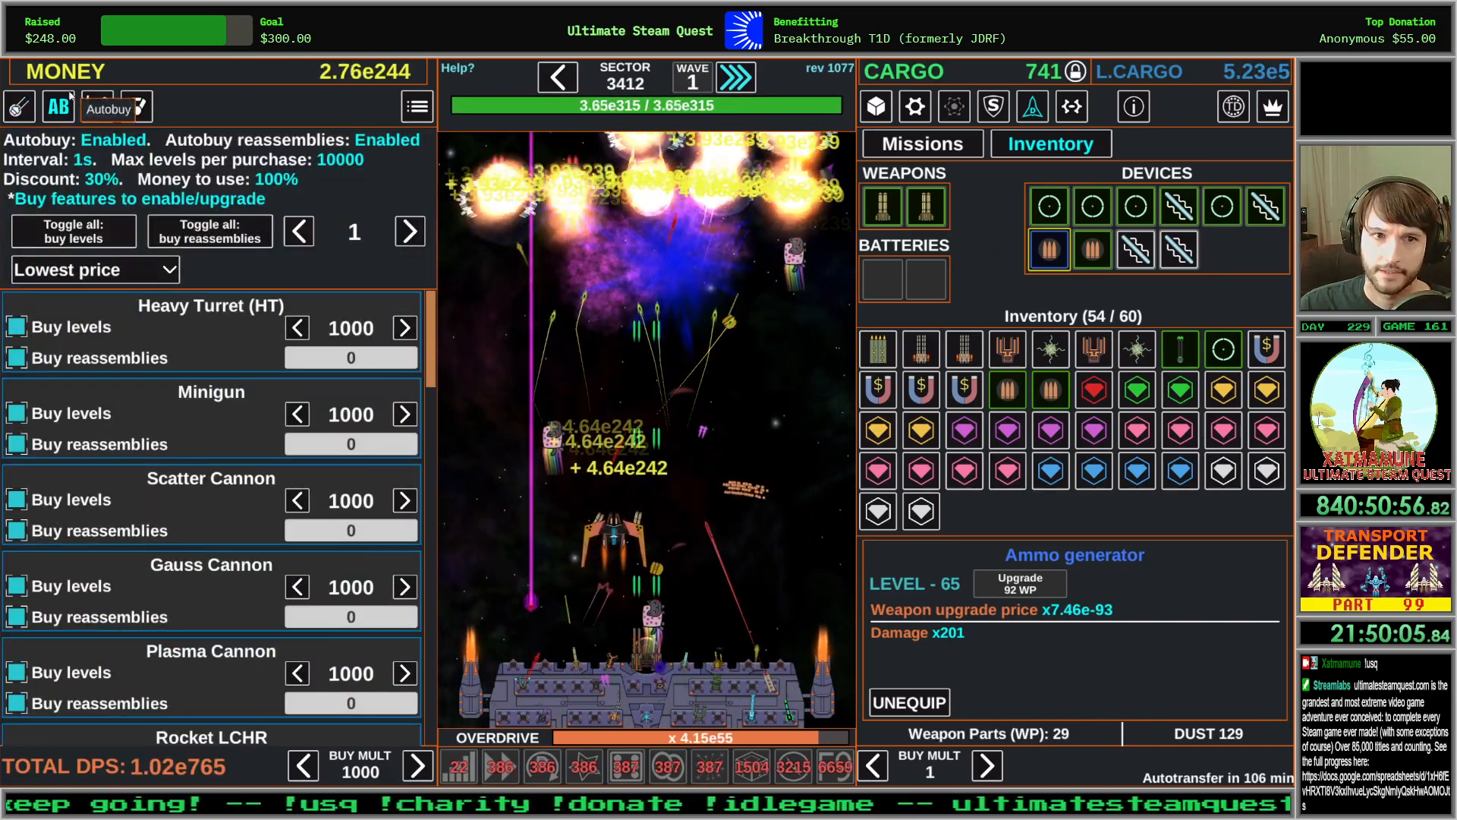
pyautogui.click(409, 232)
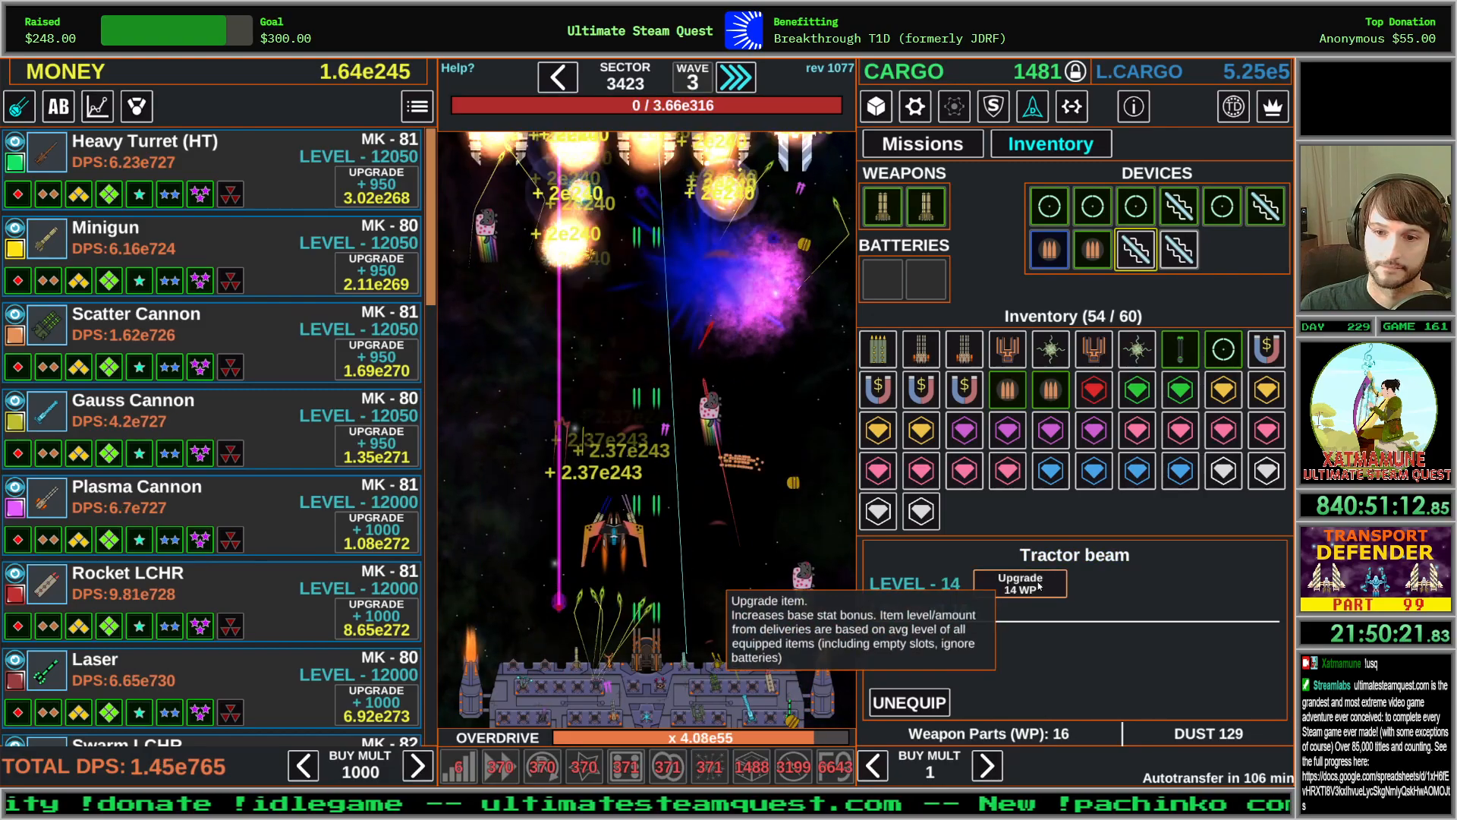
pyautogui.click(1019, 583)
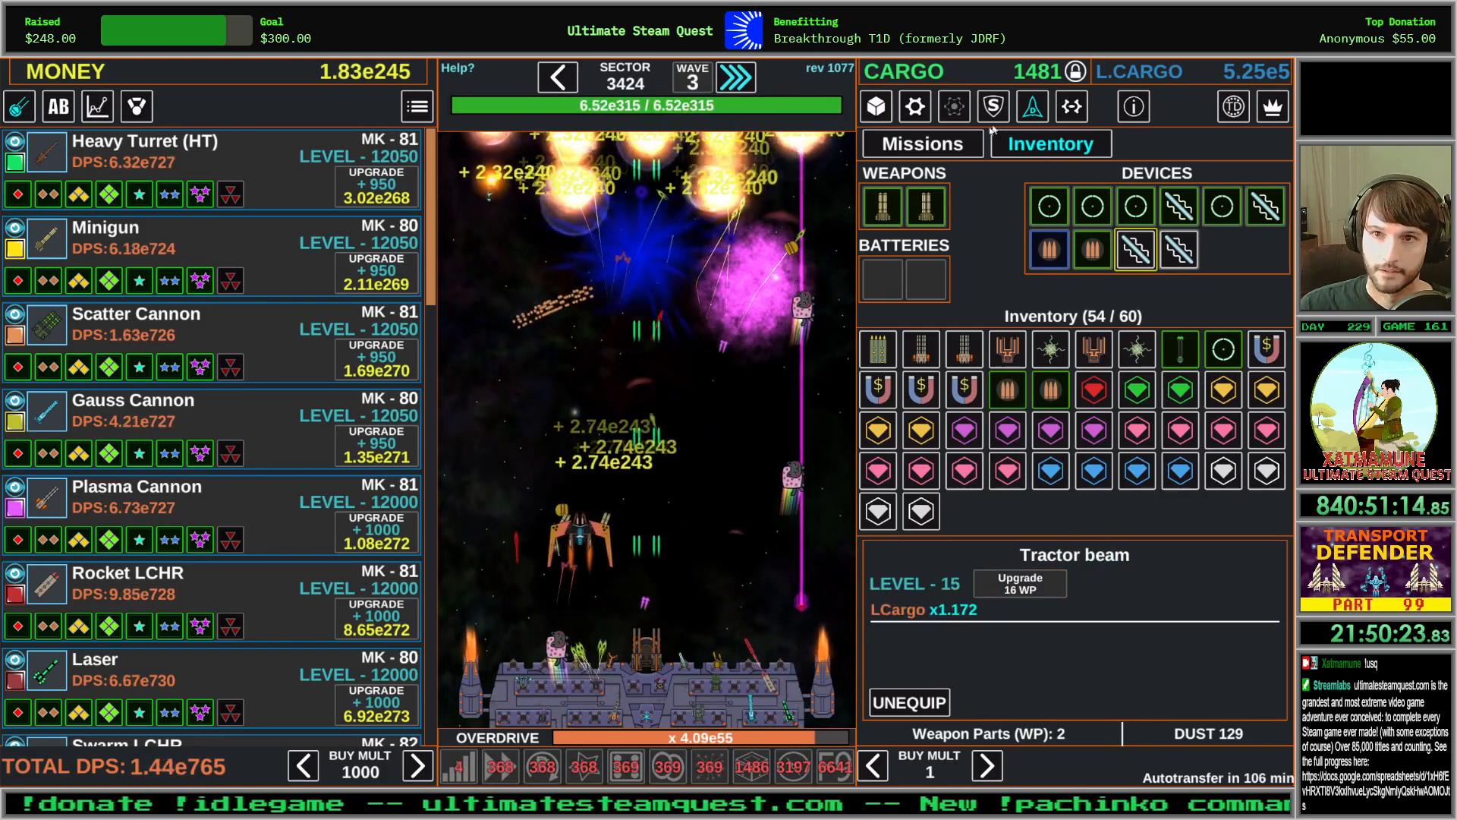
pyautogui.click(921, 144)
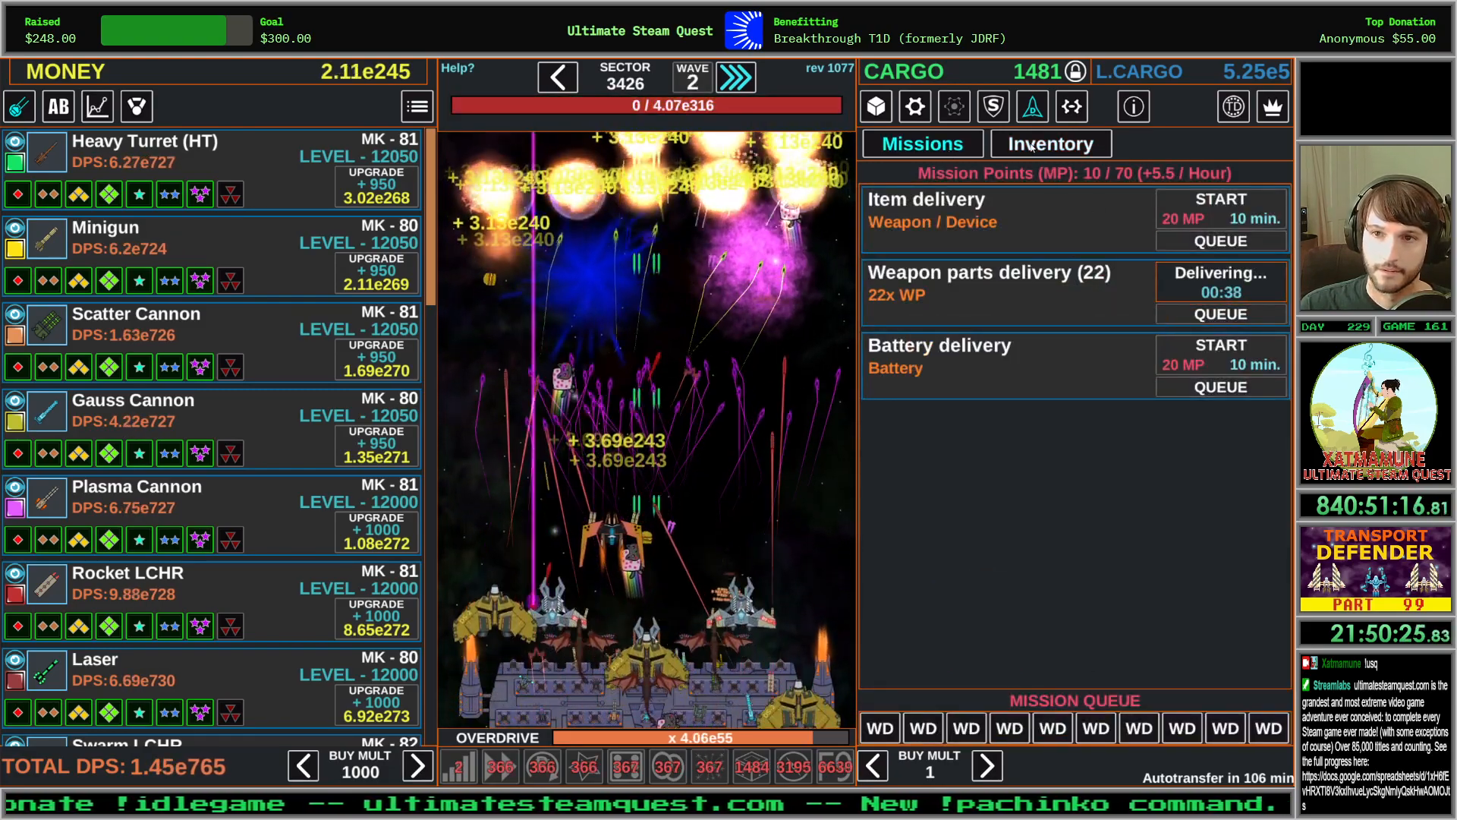
pyautogui.click(1049, 144)
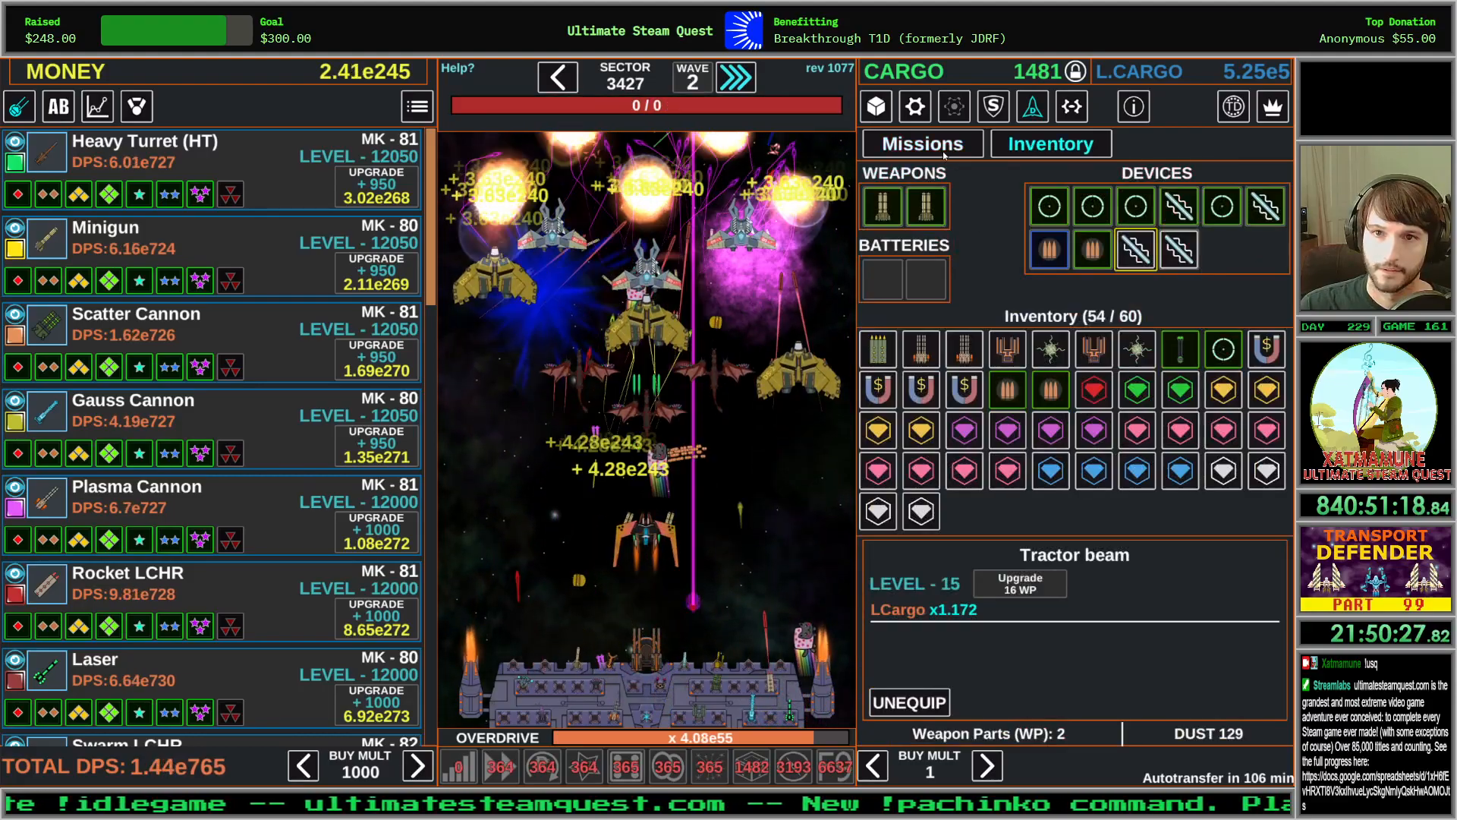